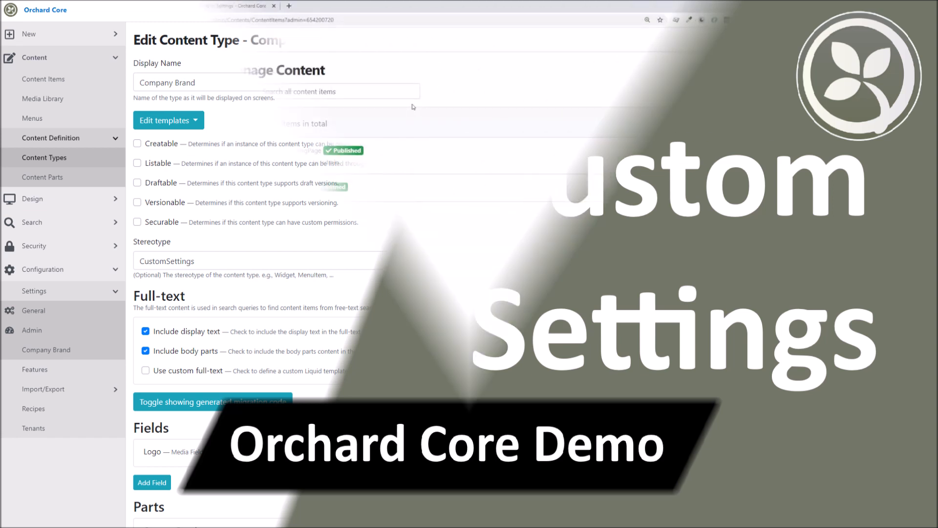
# Read the Custom Settings documentation page, then return to the site admin.
pyautogui.click(138, 5)
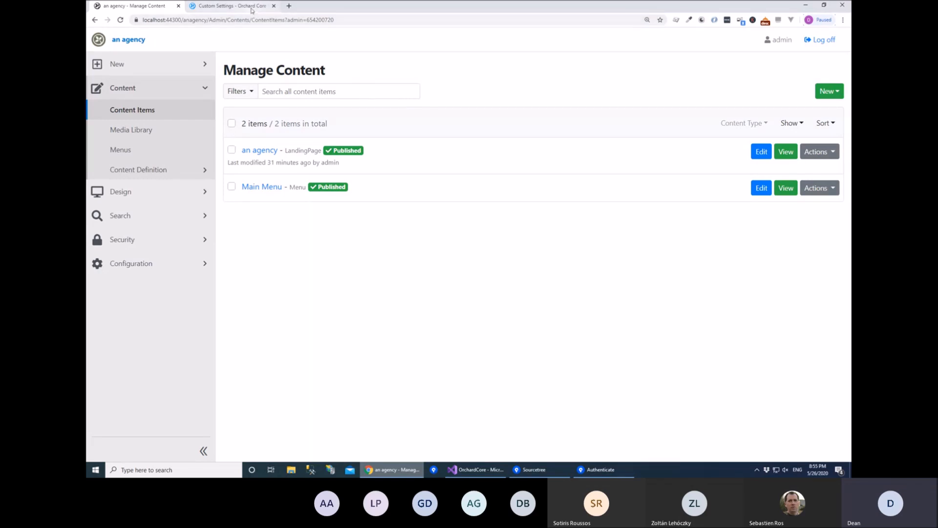
pyautogui.moveTo(230, 5)
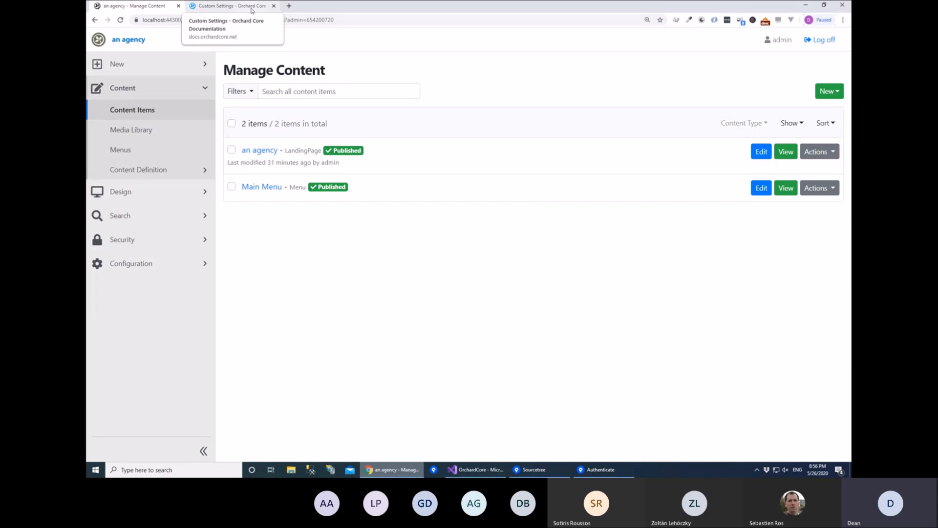
pyautogui.click(230, 6)
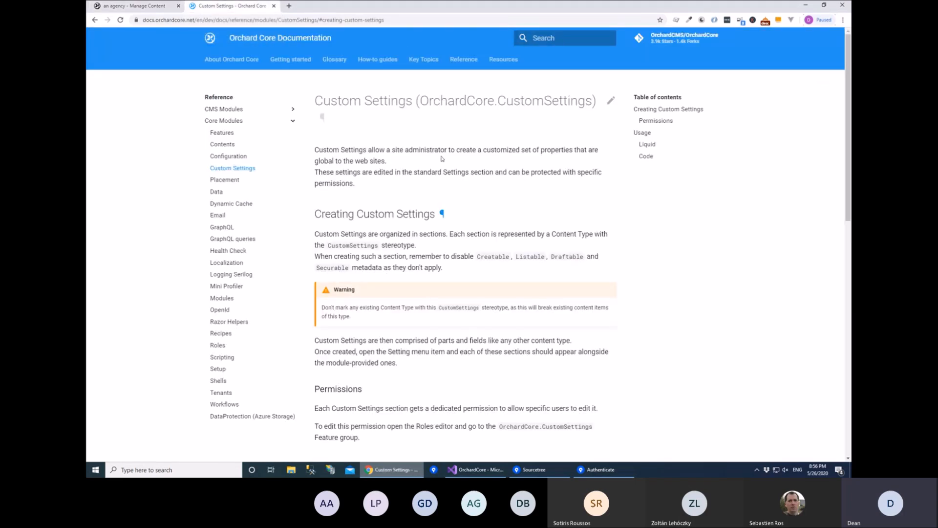
pyautogui.scroll(-3)
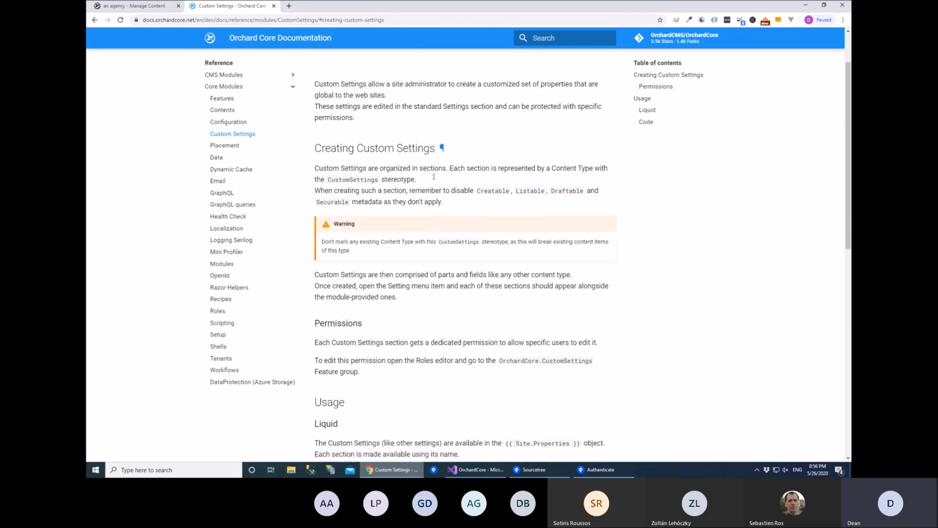
pyautogui.moveTo(297, 29)
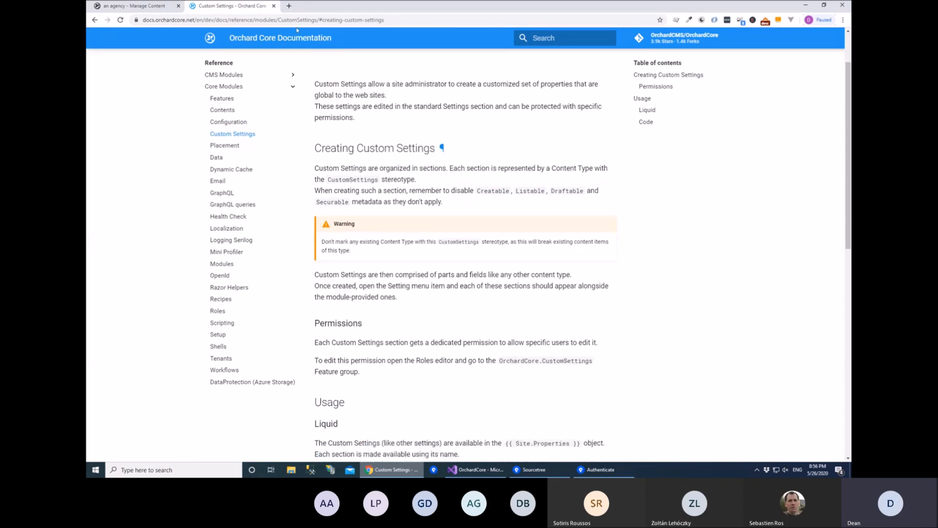
pyautogui.click(135, 5)
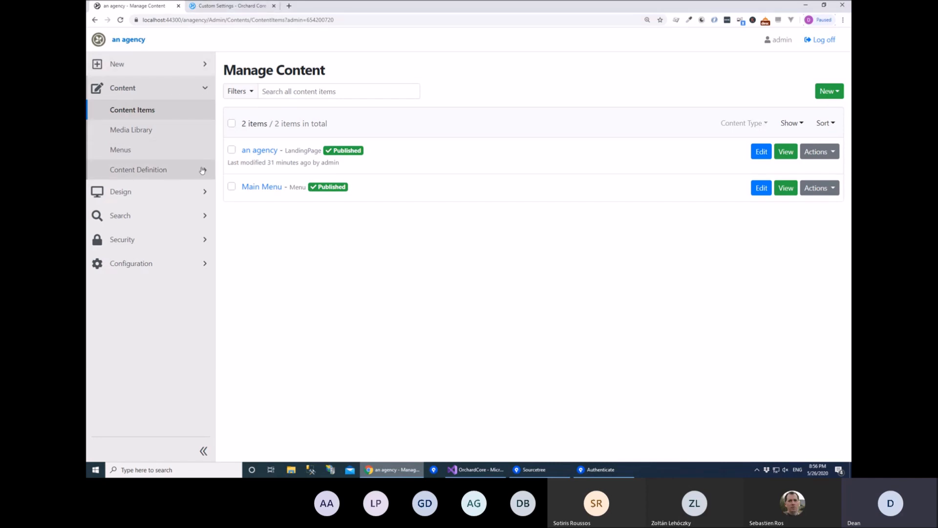
# Under Content Definition > Content Types, create a type named 'Company Brand'.
pyautogui.click(138, 169)
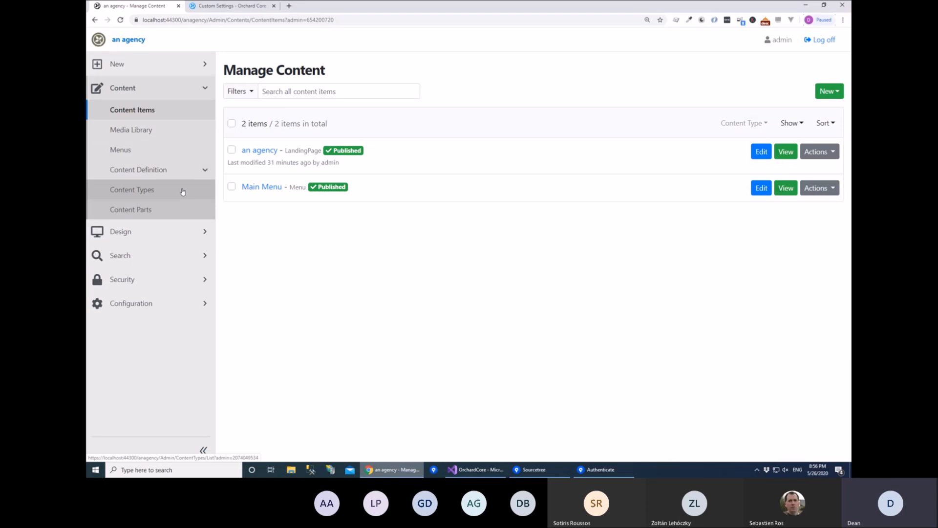
pyautogui.click(132, 189)
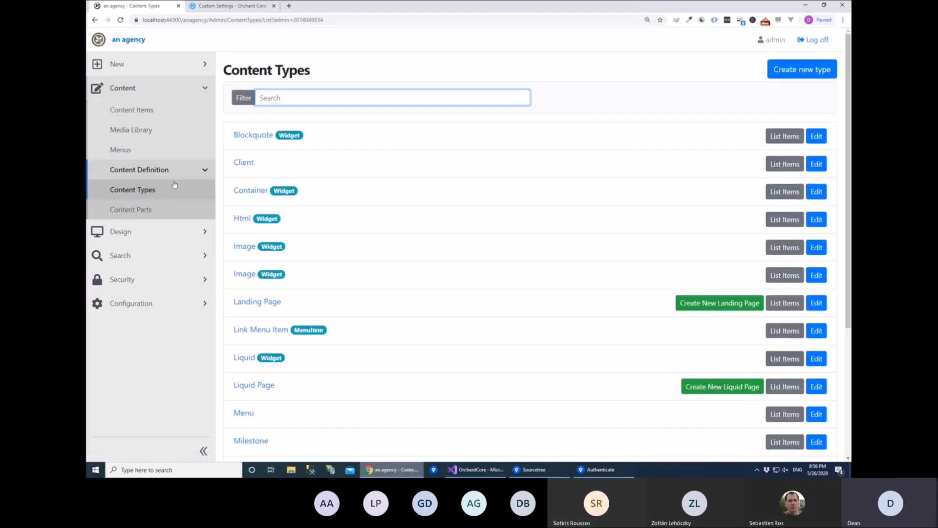
pyautogui.moveTo(802, 69)
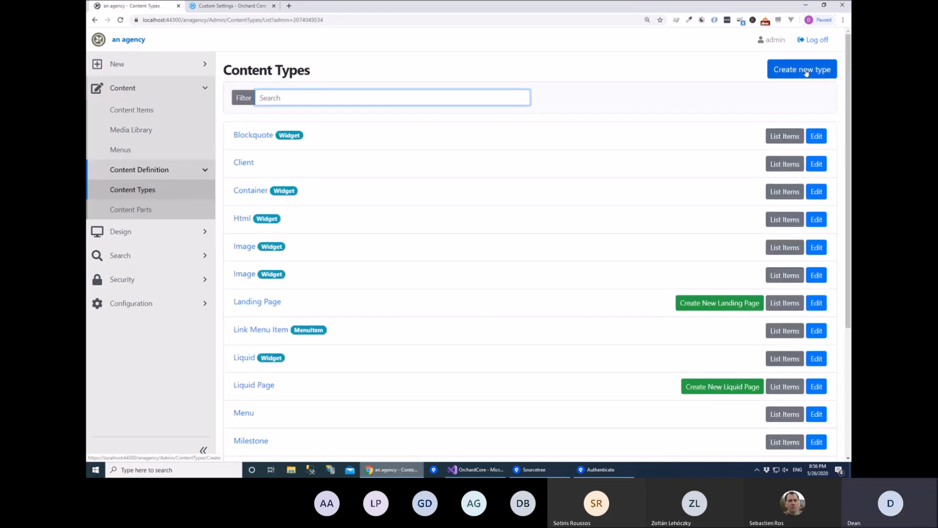
pyautogui.click(802, 69)
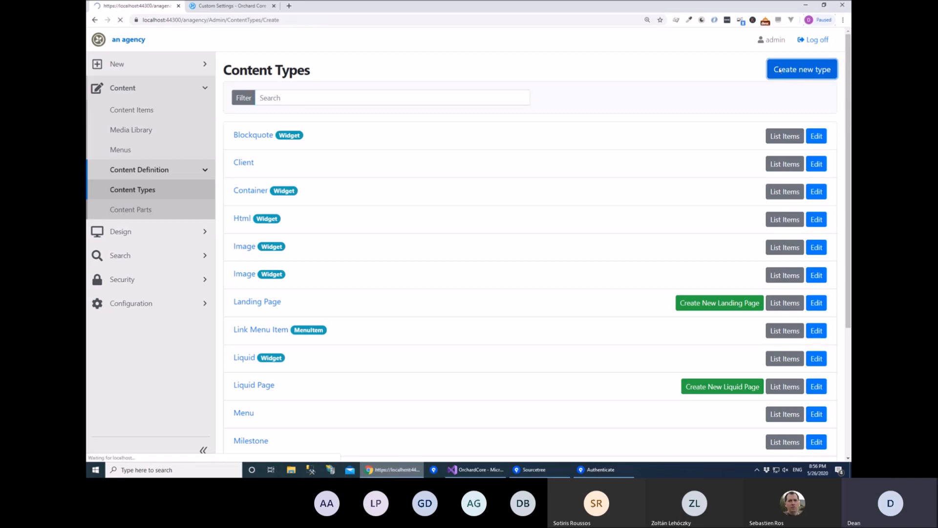
pyautogui.click(802, 69)
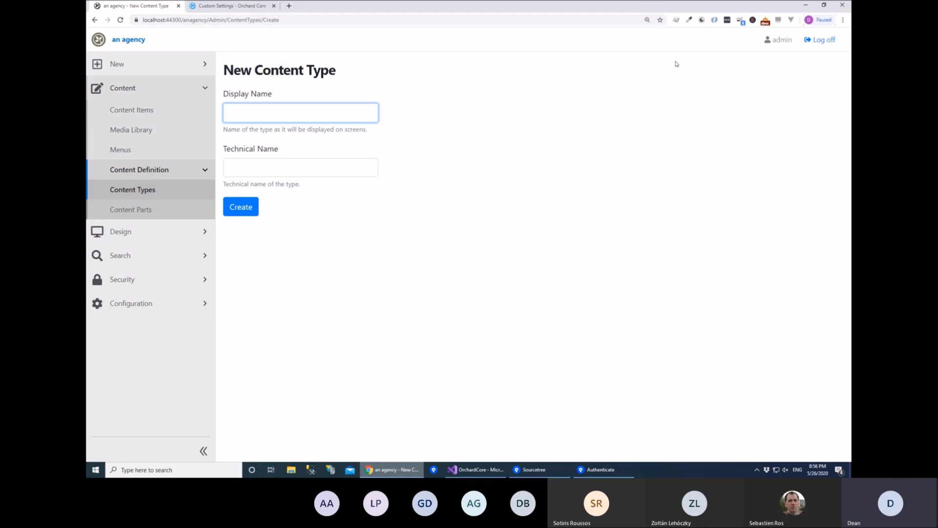
pyautogui.write('Company Brand')
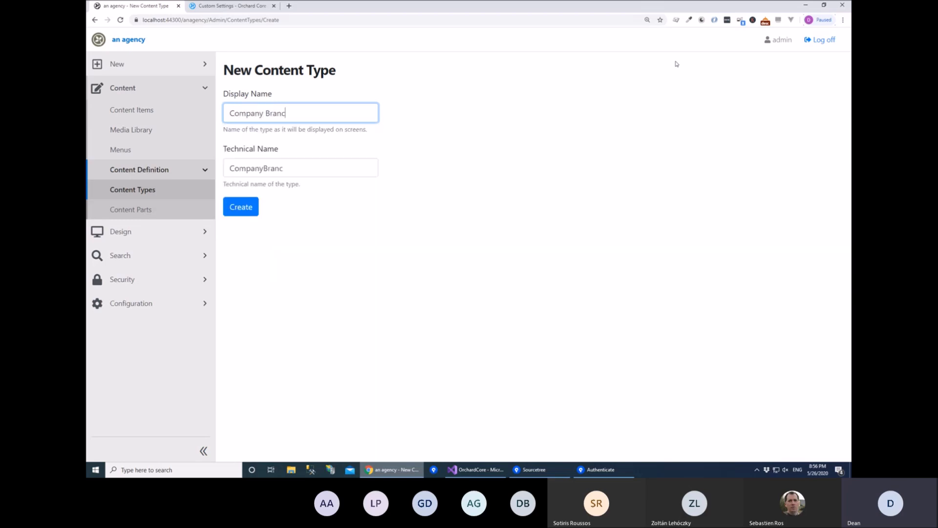
pyautogui.write('d')
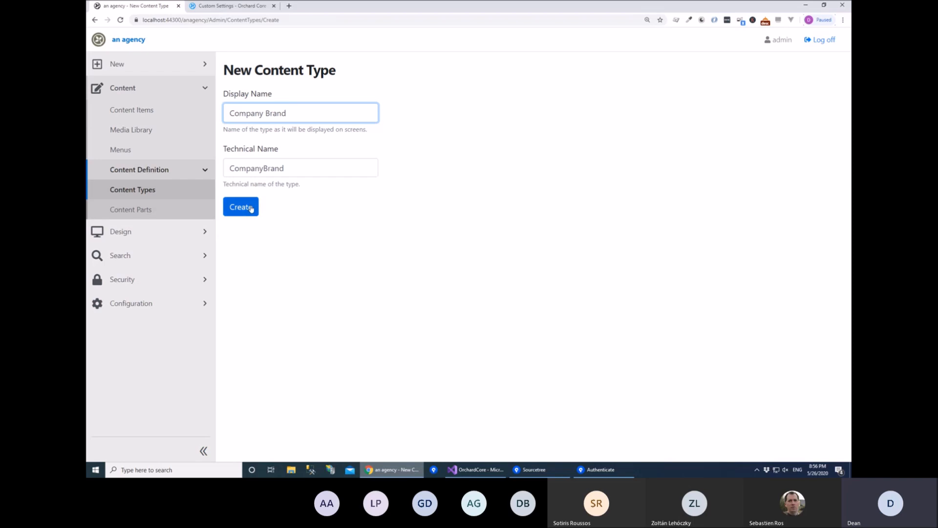
pyautogui.click(240, 206)
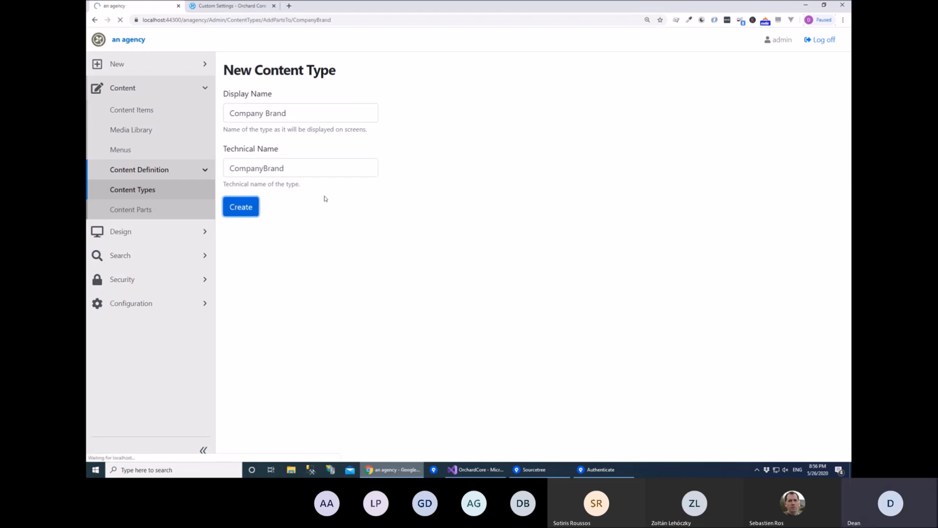
# Add the Title part to Company Brand and save it.
pyautogui.click(240, 206)
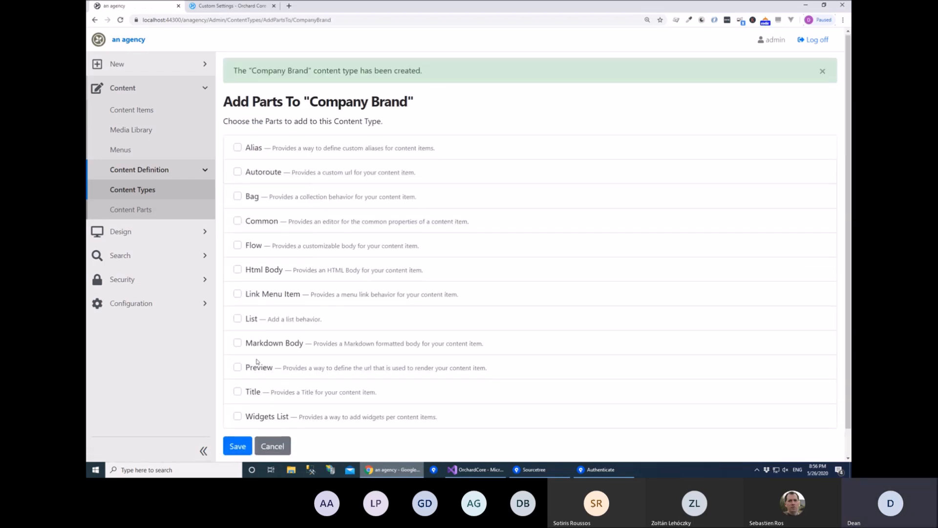
pyautogui.click(237, 391)
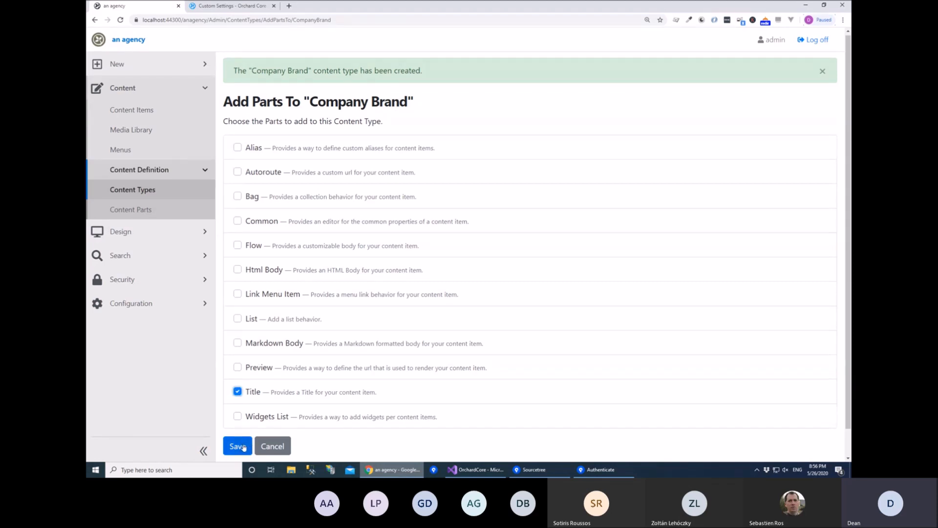
pyautogui.click(237, 445)
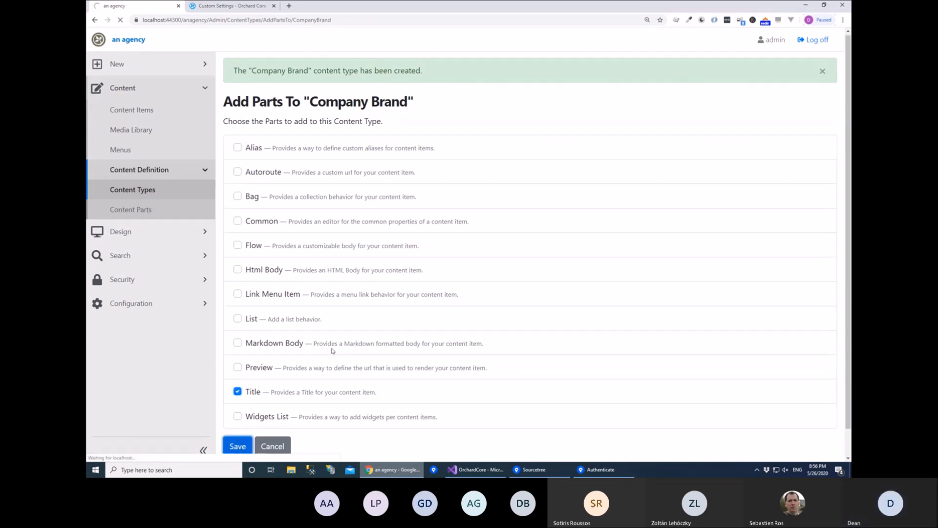
# Enter CustomSettings as the stereotype and clear Creatable, Listable, Draftable, Versionable, Securable.
pyautogui.click(236, 445)
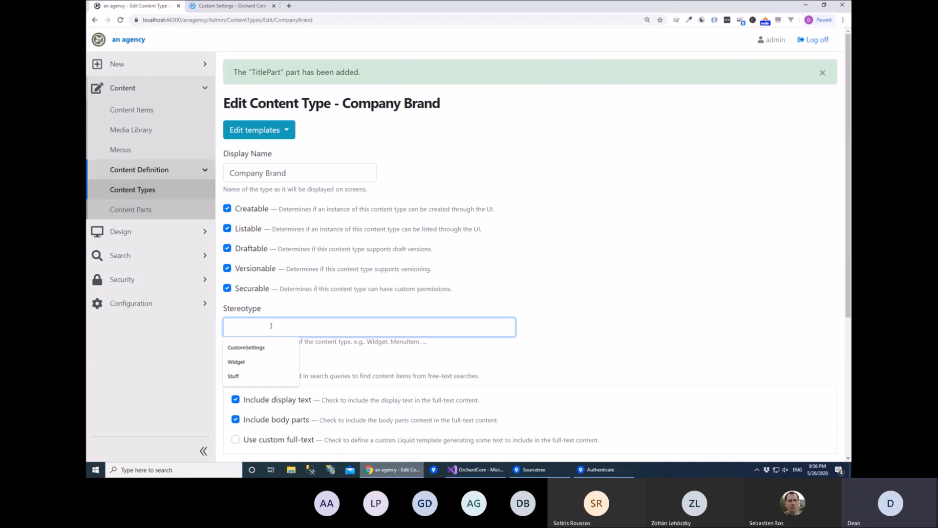
pyautogui.write('CustomSettings')
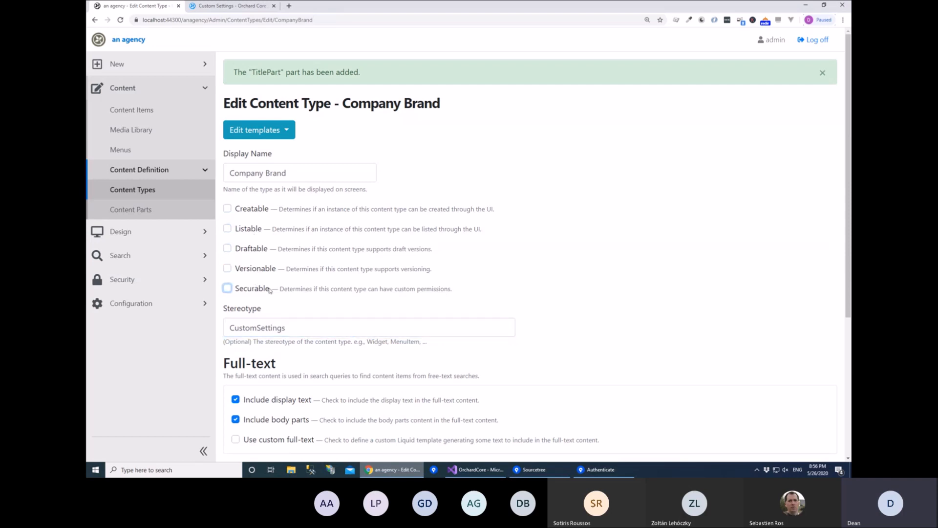
pyautogui.click(368, 328)
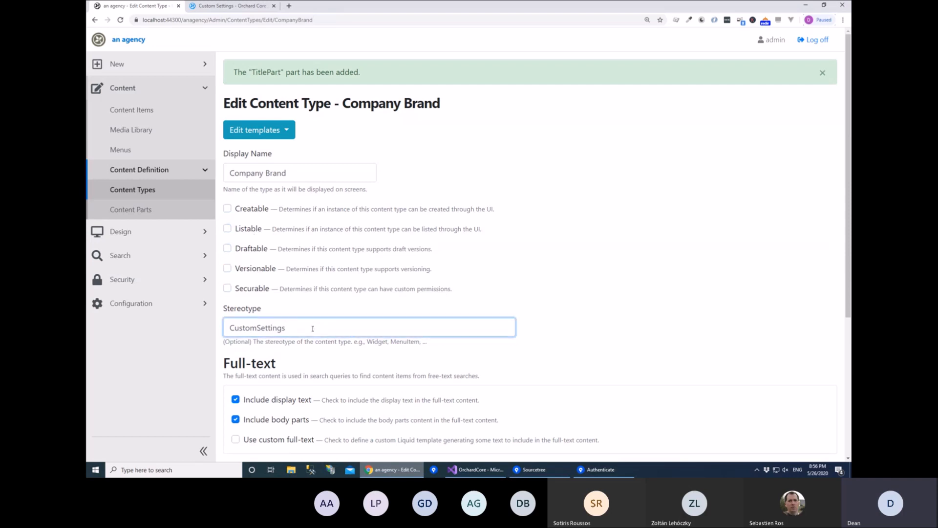
pyautogui.scroll(-3)
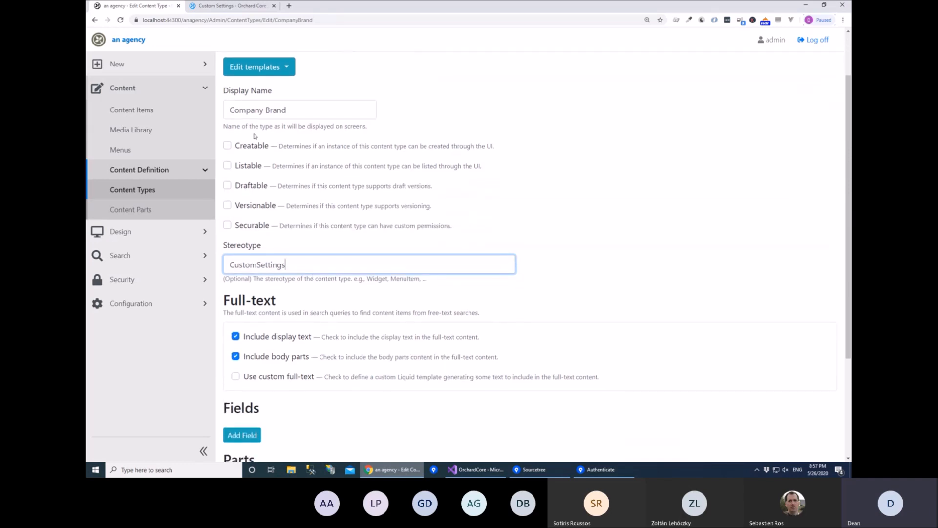
pyautogui.moveTo(256, 208)
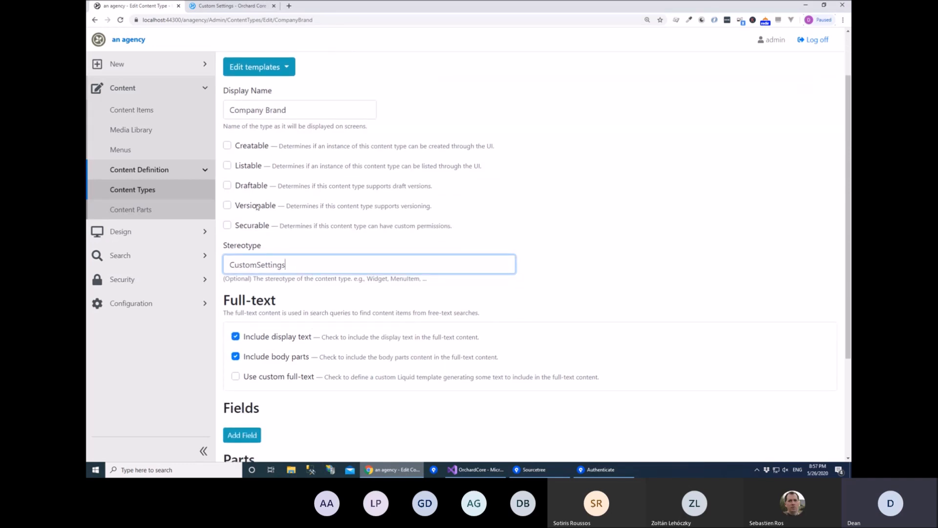
pyautogui.moveTo(306, 215)
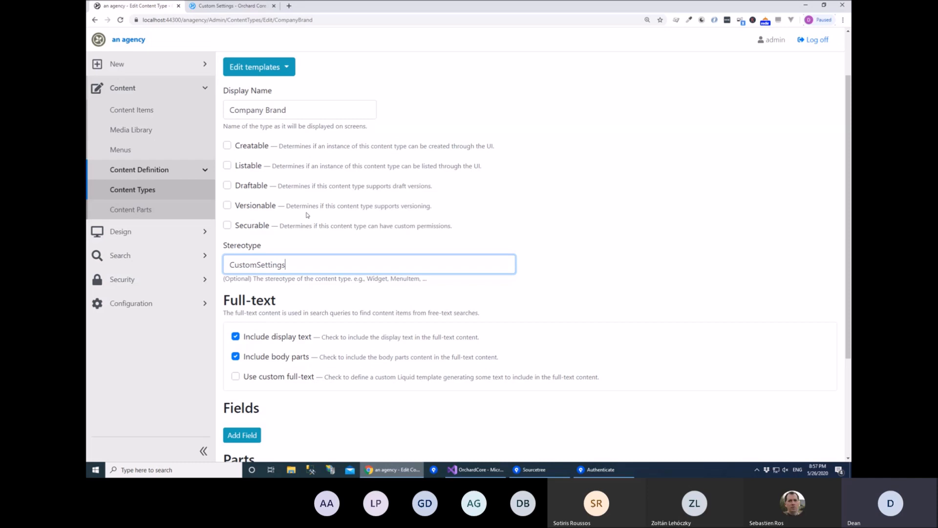
pyautogui.scroll(-3)
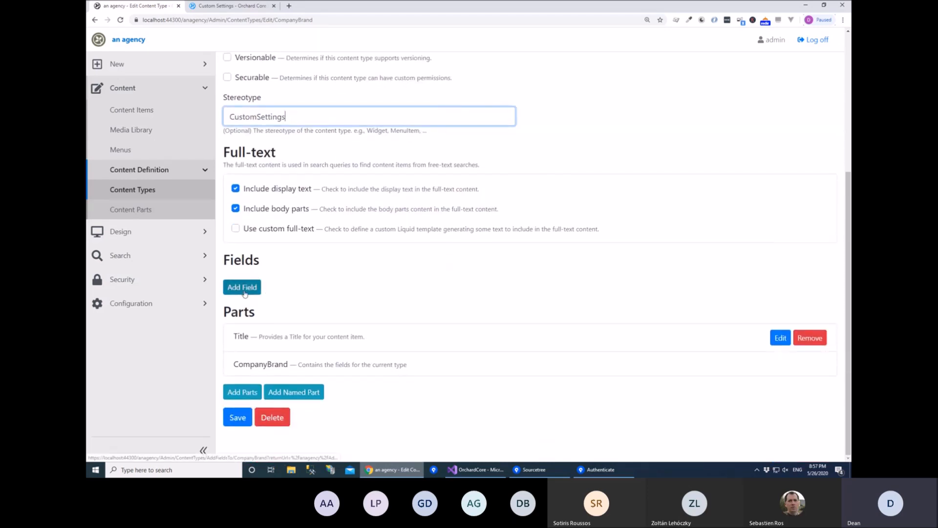
# Add a Name text field to Company Brand.
pyautogui.click(242, 287)
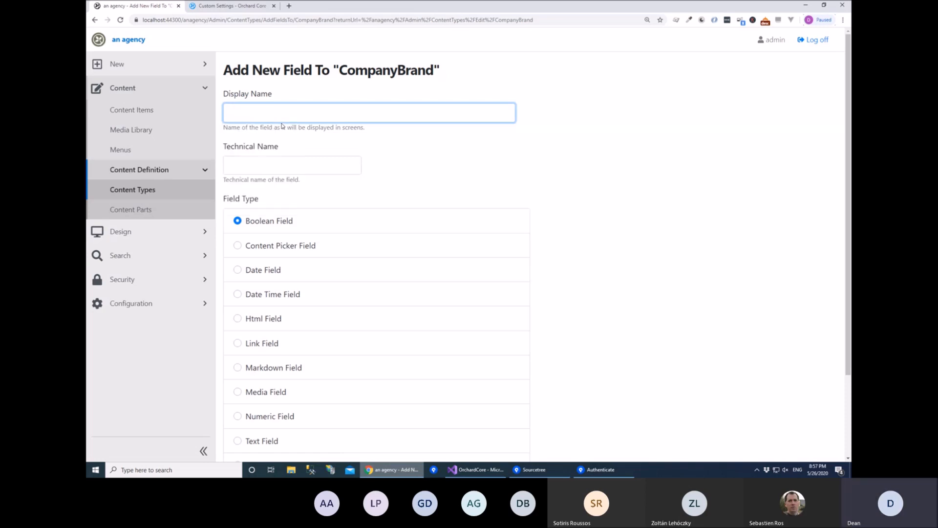
pyautogui.write('Name')
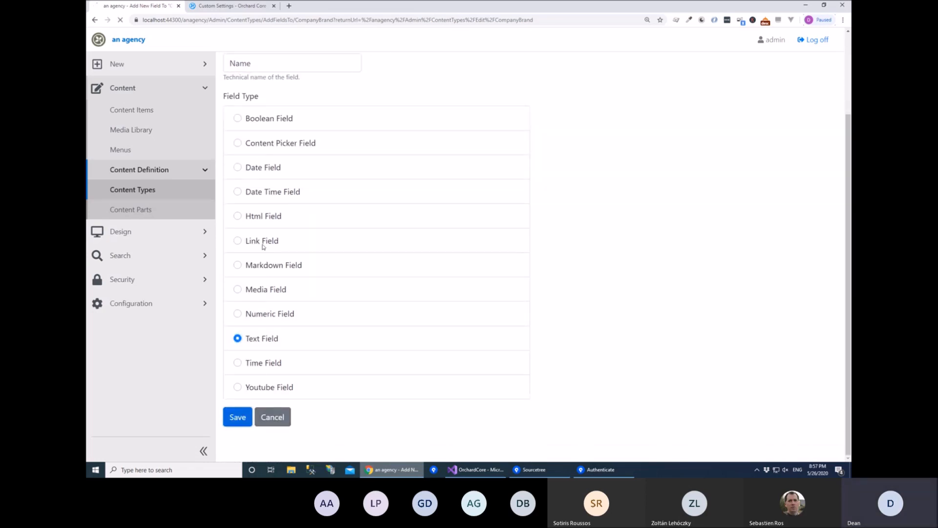
pyautogui.click(237, 417)
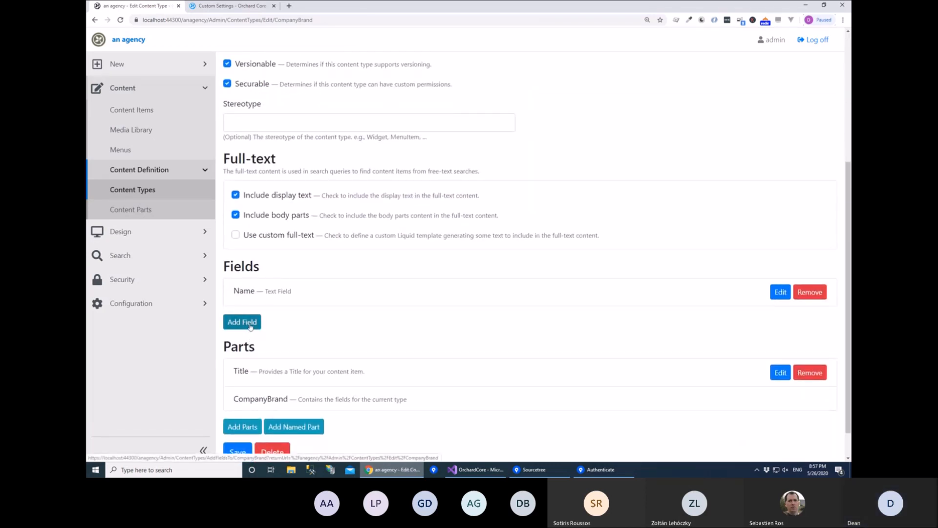
# Add a Logo field of type Media Field.
pyautogui.click(242, 321)
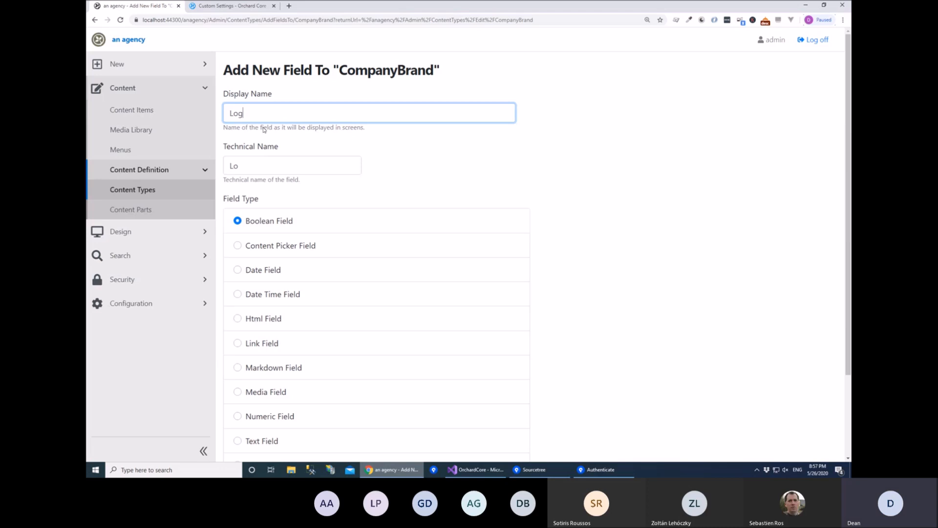
pyautogui.scroll(-3)
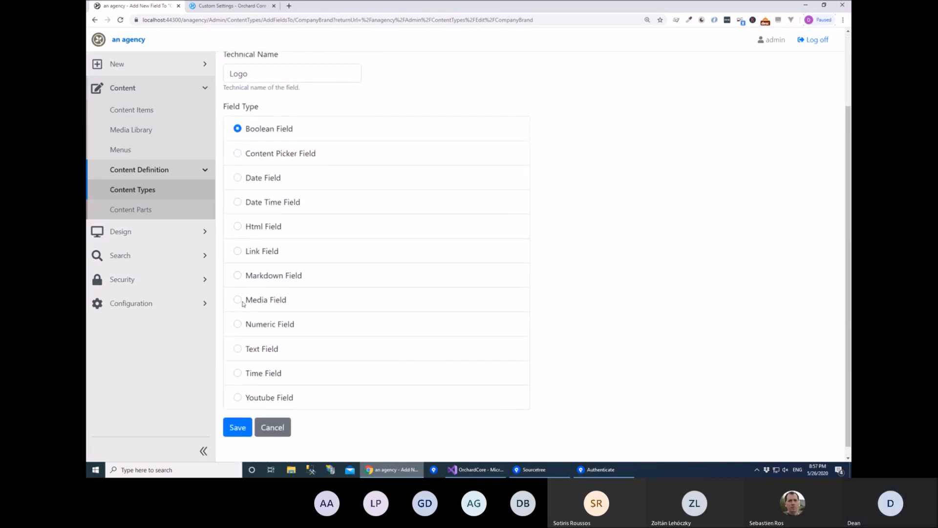
pyautogui.click(237, 427)
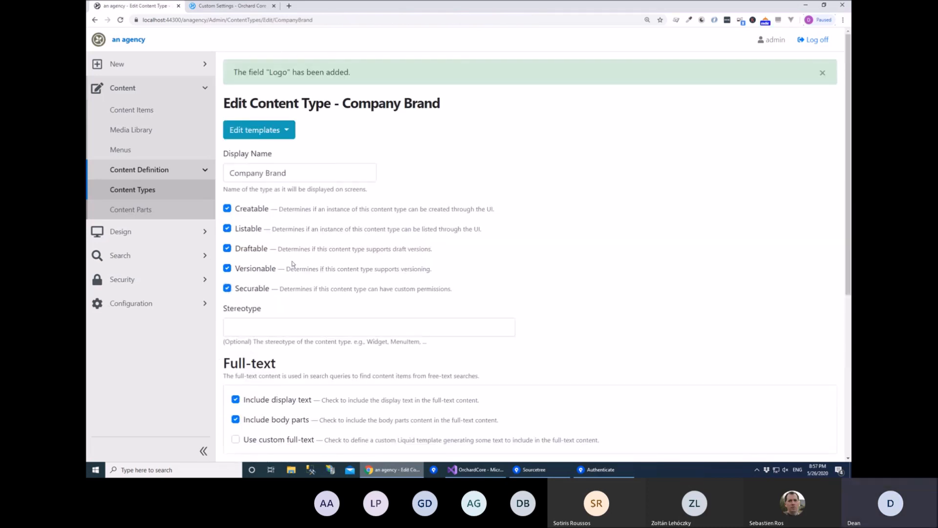
pyautogui.scroll(-3)
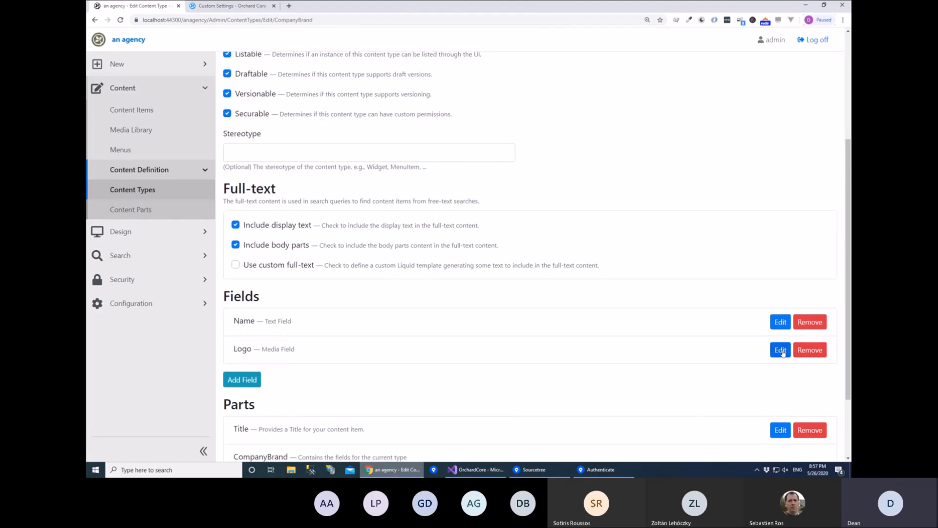
# Make the Logo media field require an image.
pyautogui.click(780, 349)
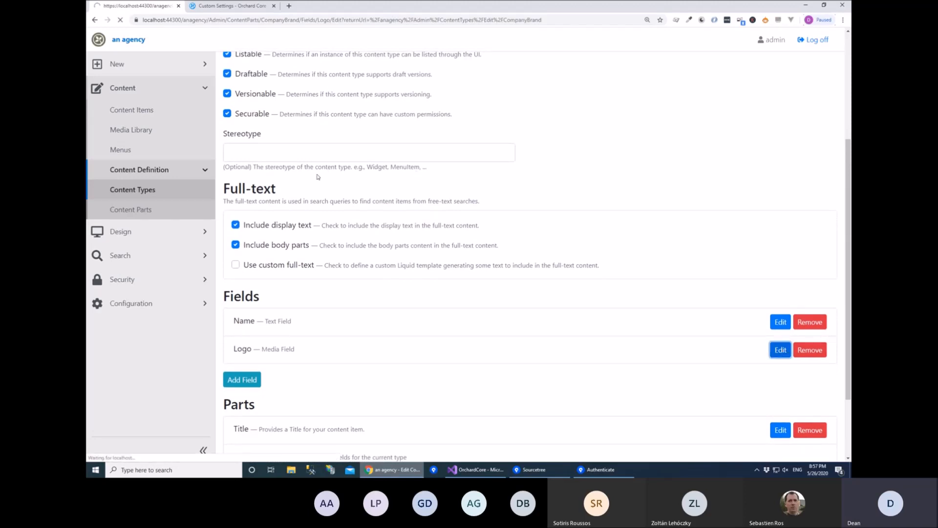
pyautogui.click(780, 350)
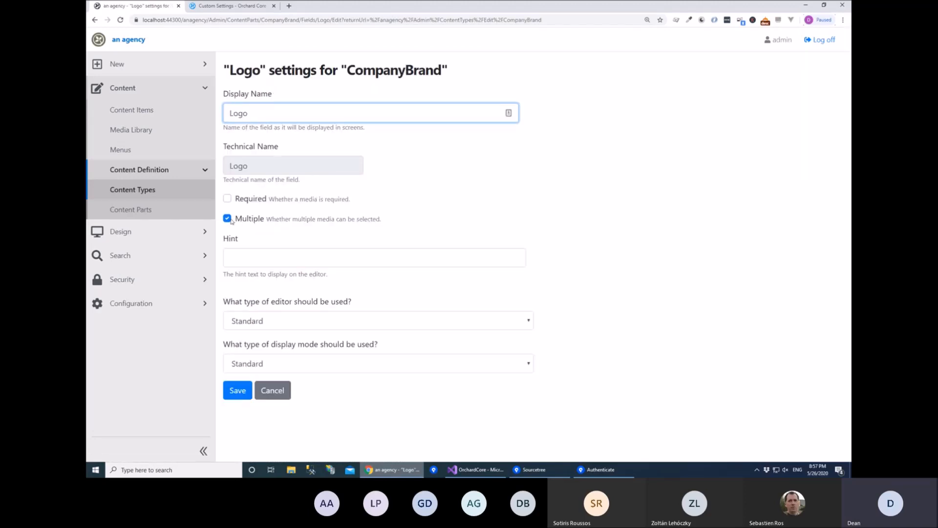
pyautogui.click(227, 198)
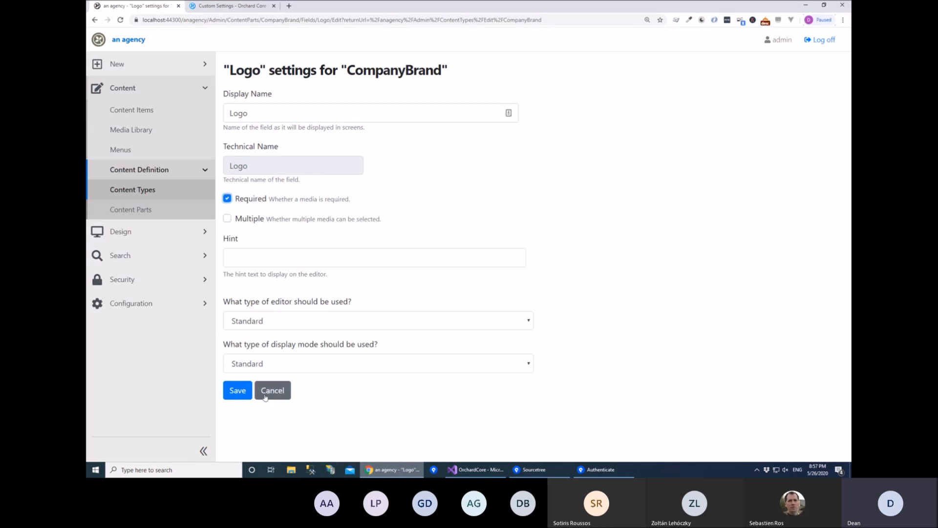
pyautogui.click(273, 389)
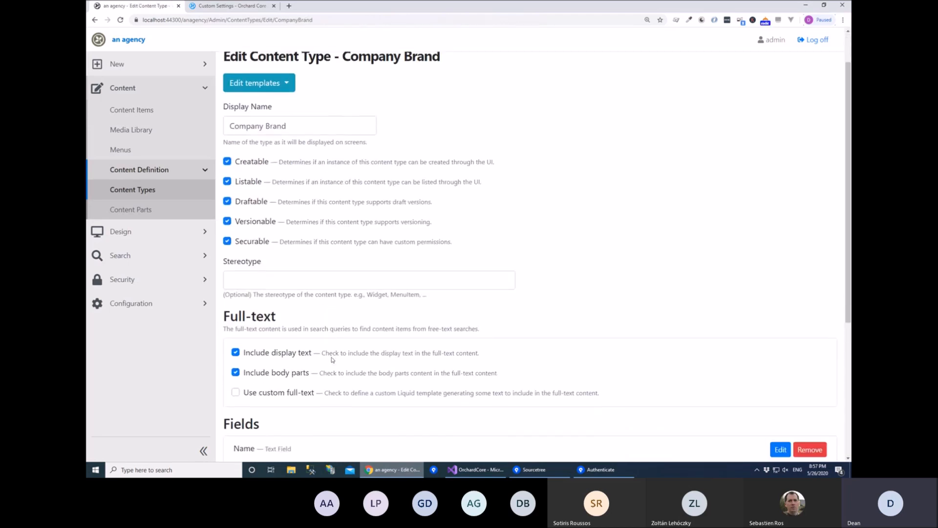
# Restore the CustomSettings stereotype with the five type options off, and save.
pyautogui.click(368, 279)
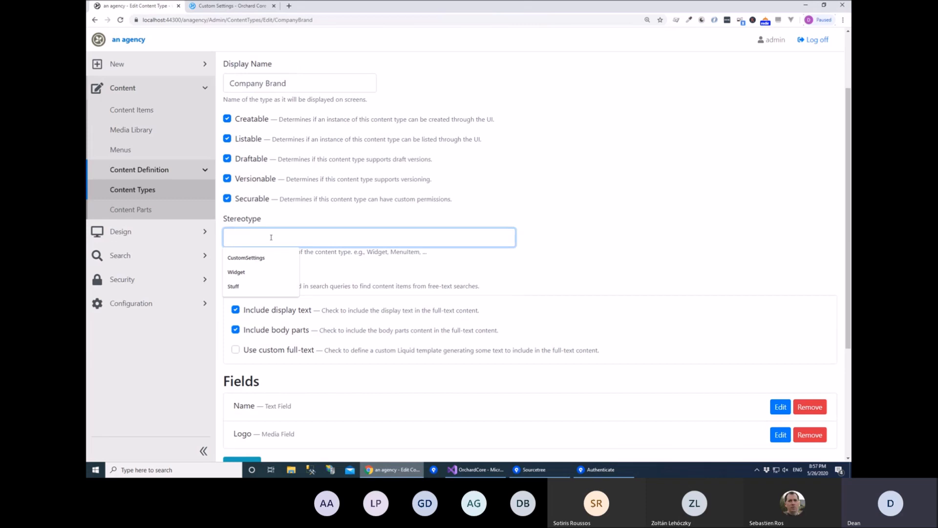
pyautogui.click(245, 257)
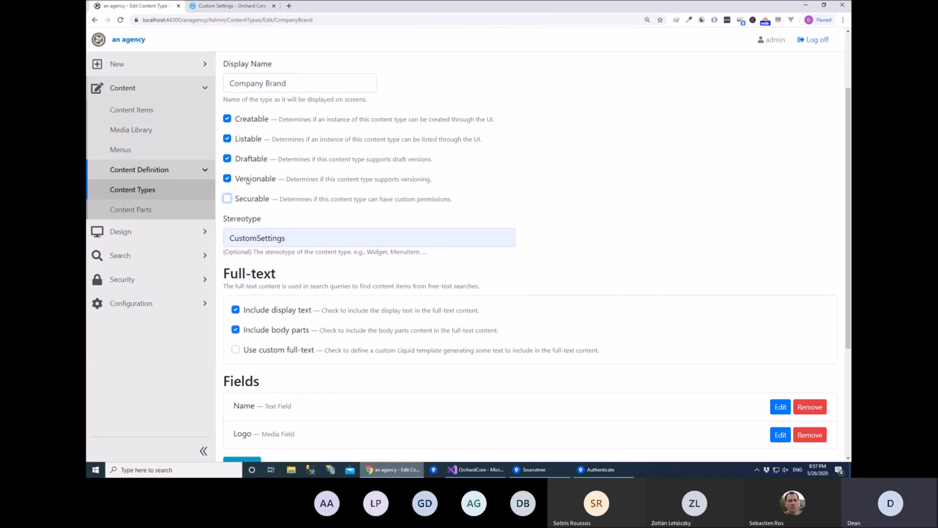
pyautogui.scroll(-3)
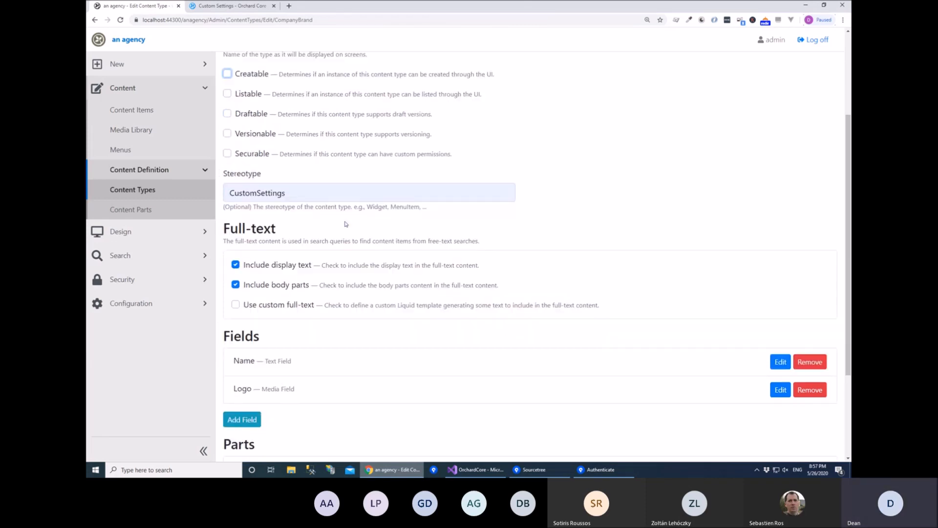
pyautogui.scroll(-3)
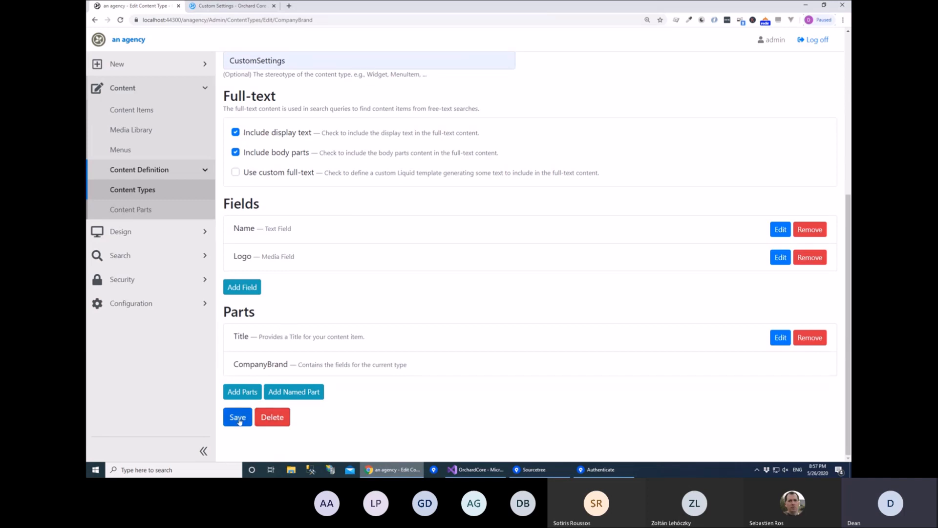
pyautogui.click(237, 417)
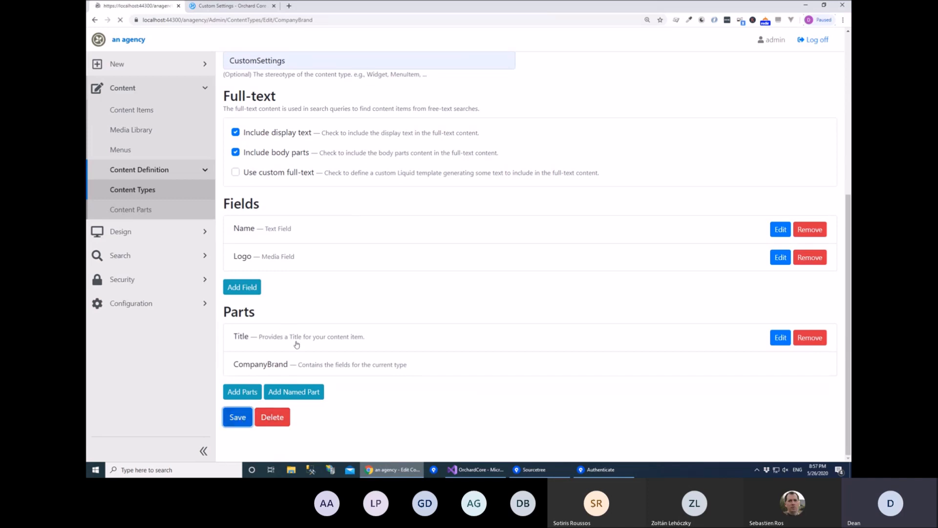
pyautogui.click(237, 416)
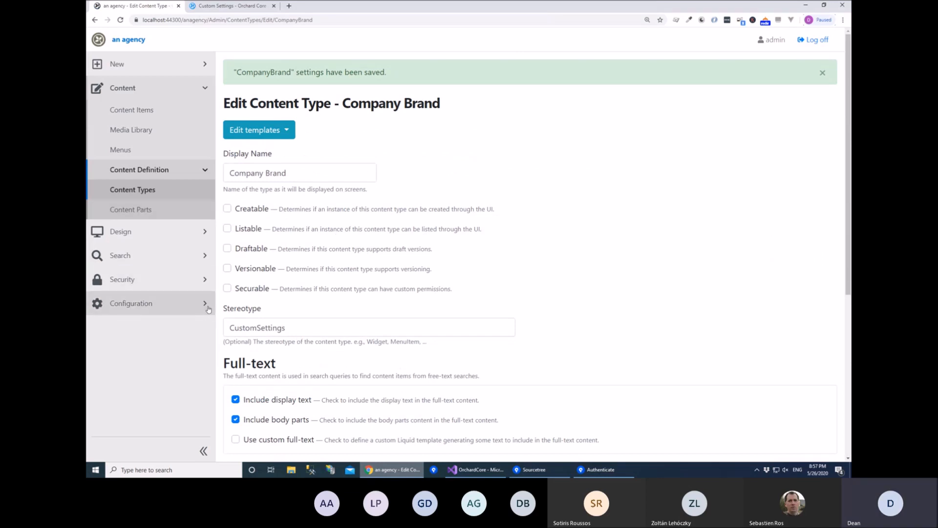
# Open Configuration > Settings > Company Brand, showing empty Title, Name and Logo.
pyautogui.click(131, 303)
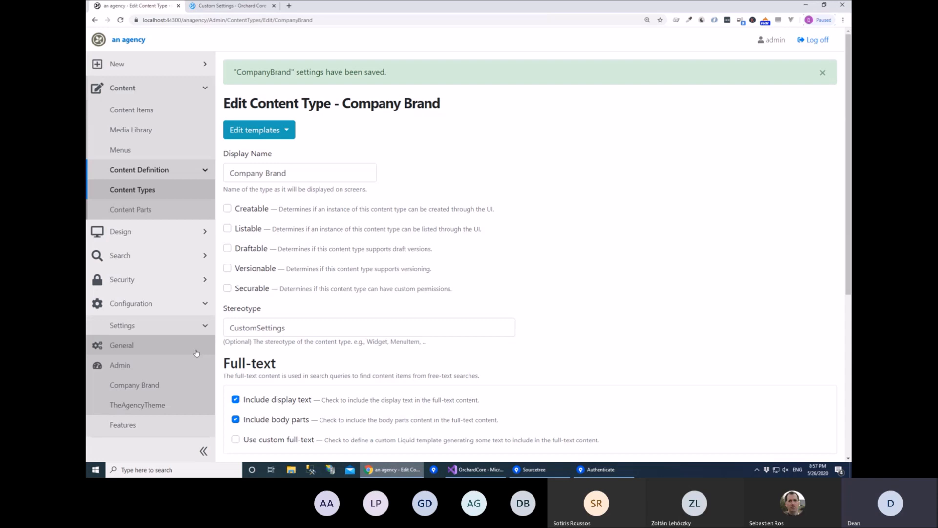
pyautogui.scroll(-3)
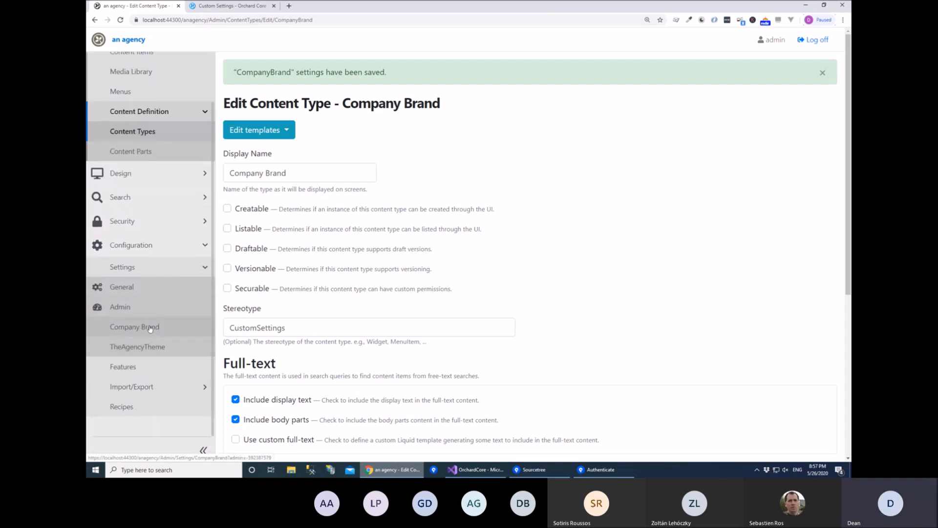
pyautogui.click(134, 326)
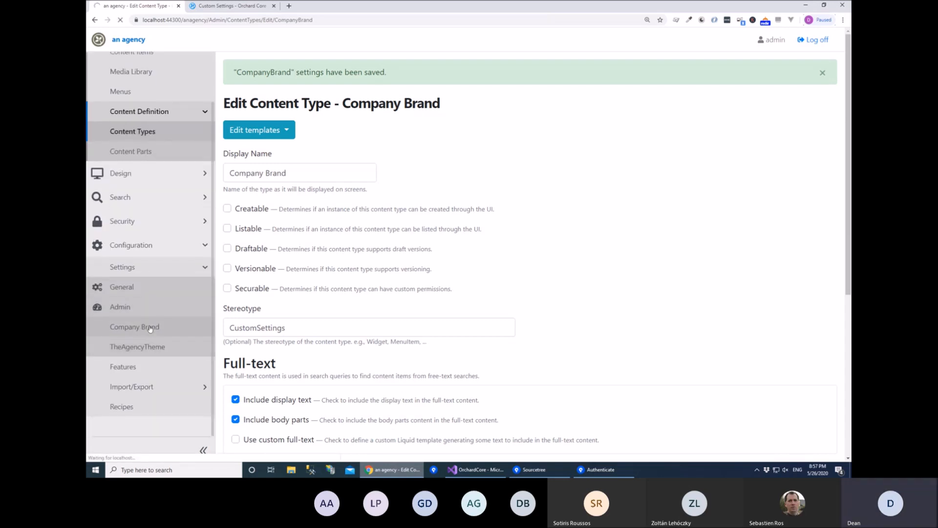
pyautogui.click(134, 326)
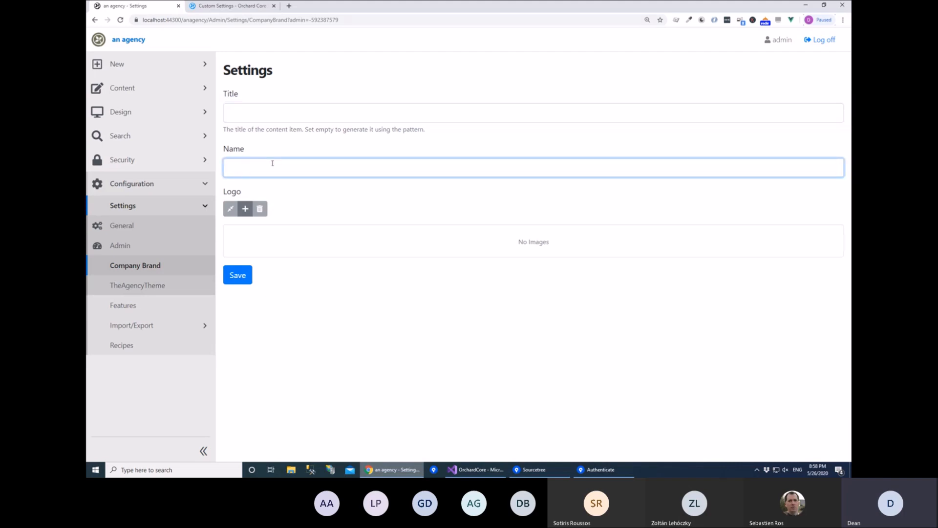
# Enter the name Acme and pick creative-market.jpg from the logos media folder.
pyautogui.write('Acme')
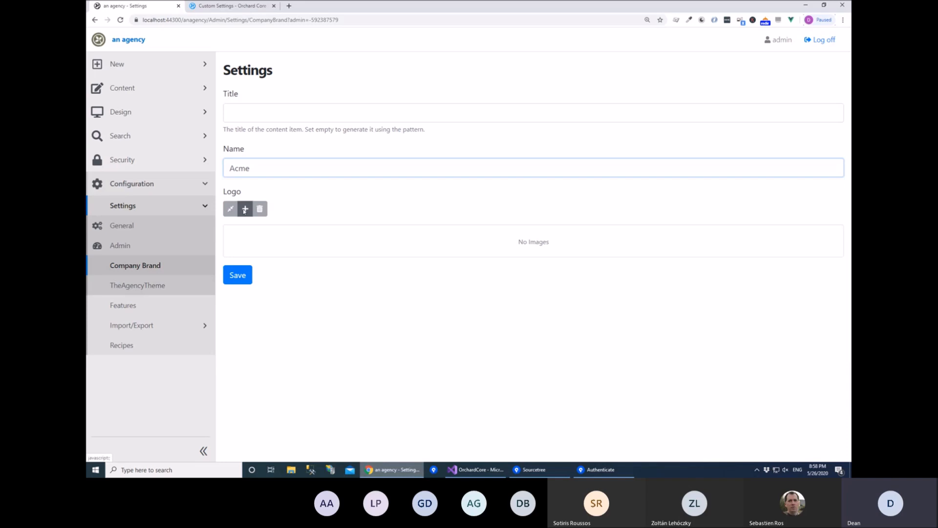
pyautogui.click(244, 209)
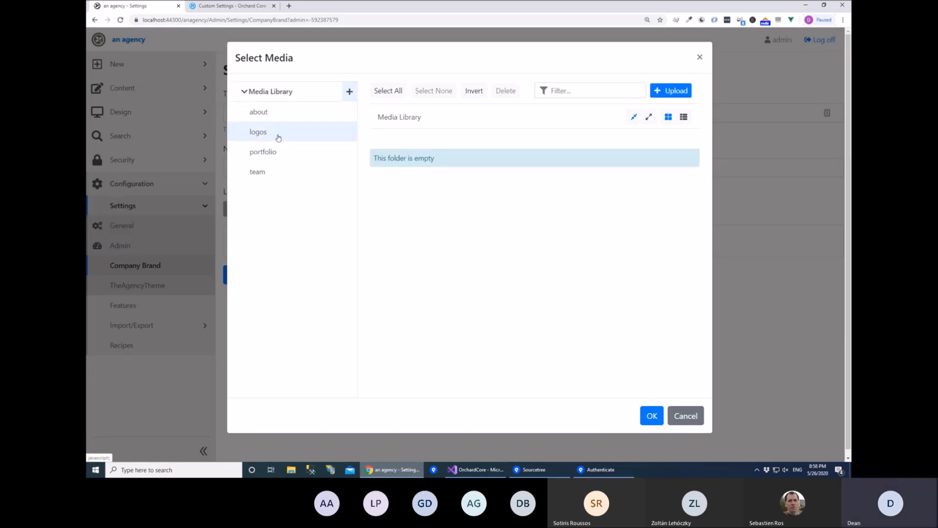
pyautogui.click(258, 132)
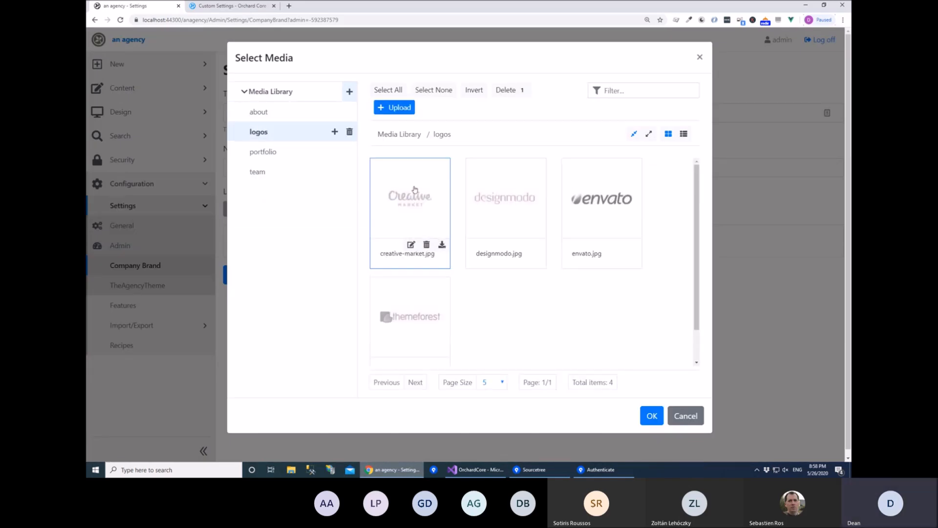
pyautogui.moveTo(582, 350)
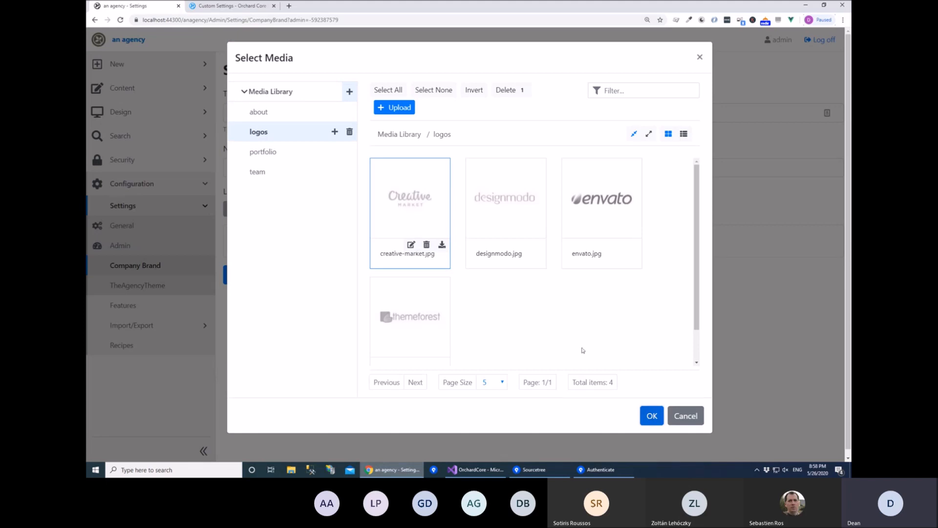
pyautogui.moveTo(682, 311)
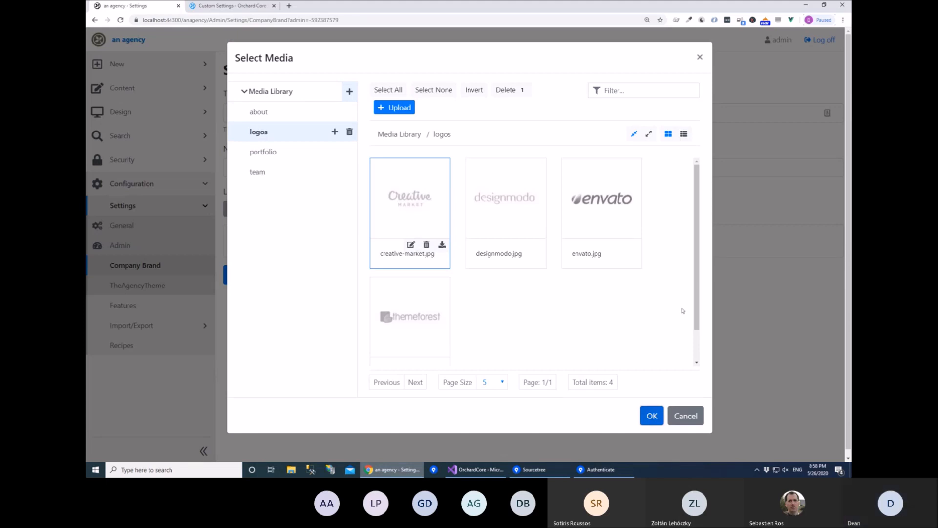
pyautogui.click(650, 415)
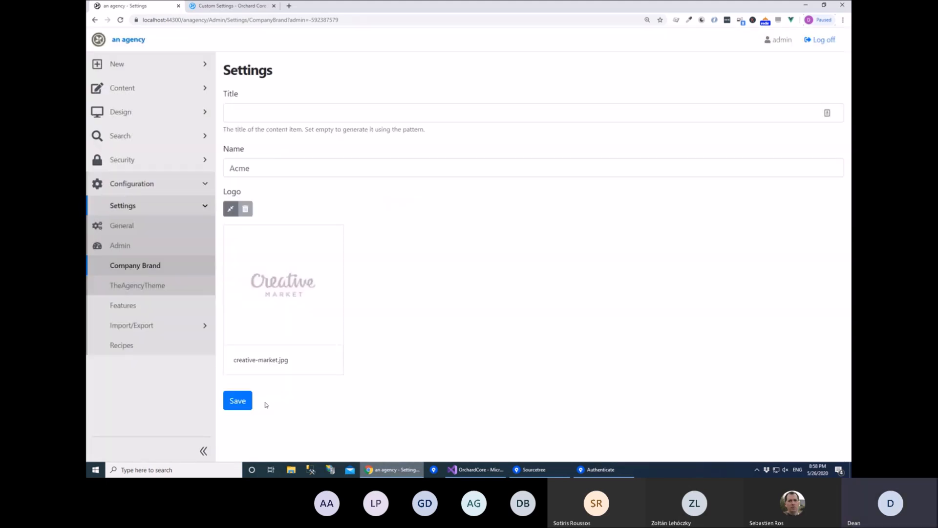
# Save the Company Brand settings and switch to Visual Studio.
pyautogui.click(238, 400)
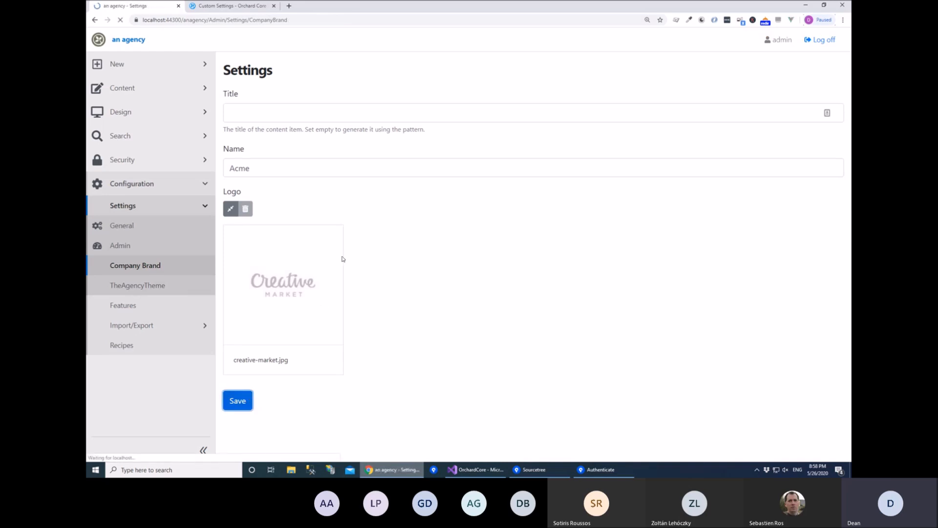
pyautogui.click(237, 400)
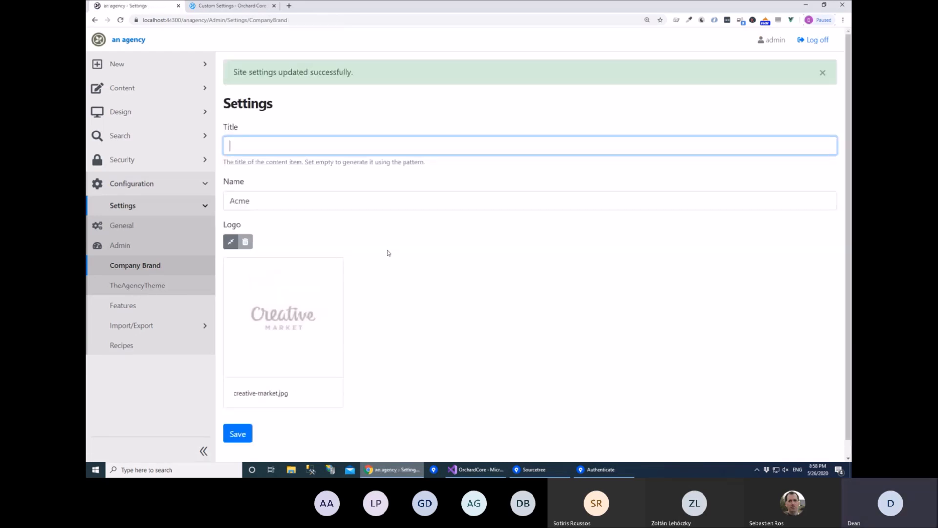
pyautogui.moveTo(509, 242)
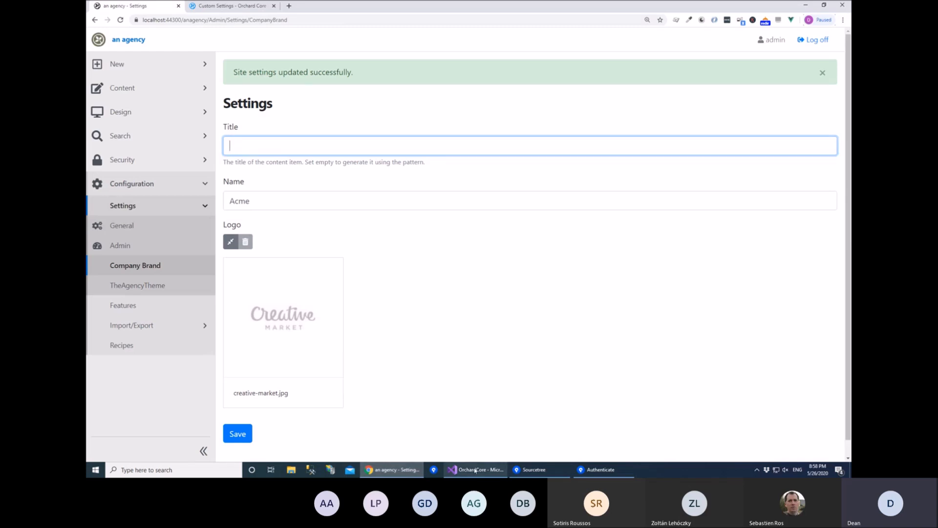
pyautogui.click(475, 469)
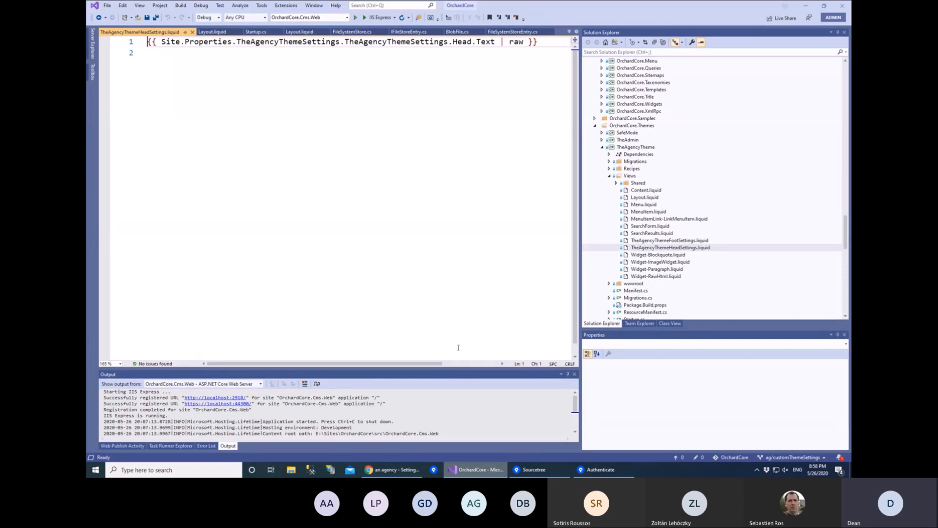
pyautogui.moveTo(431, 243)
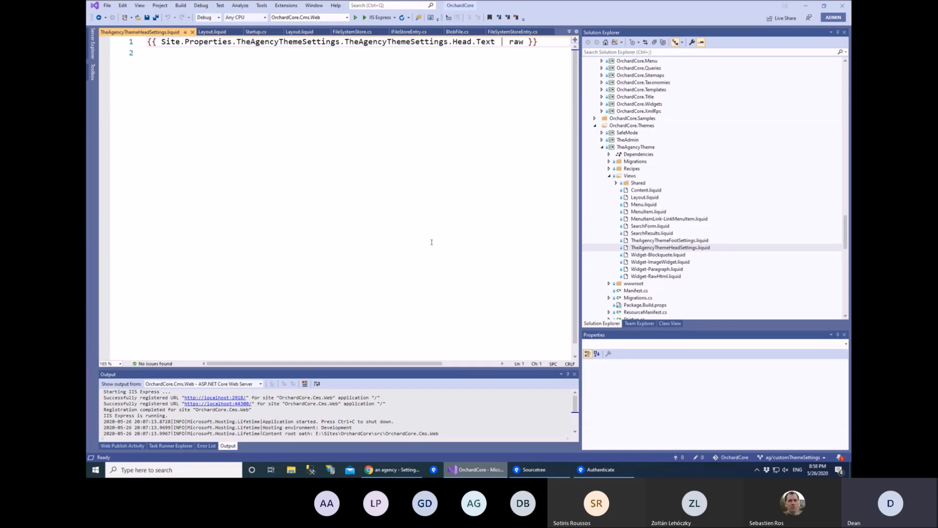
pyautogui.moveTo(443, 235)
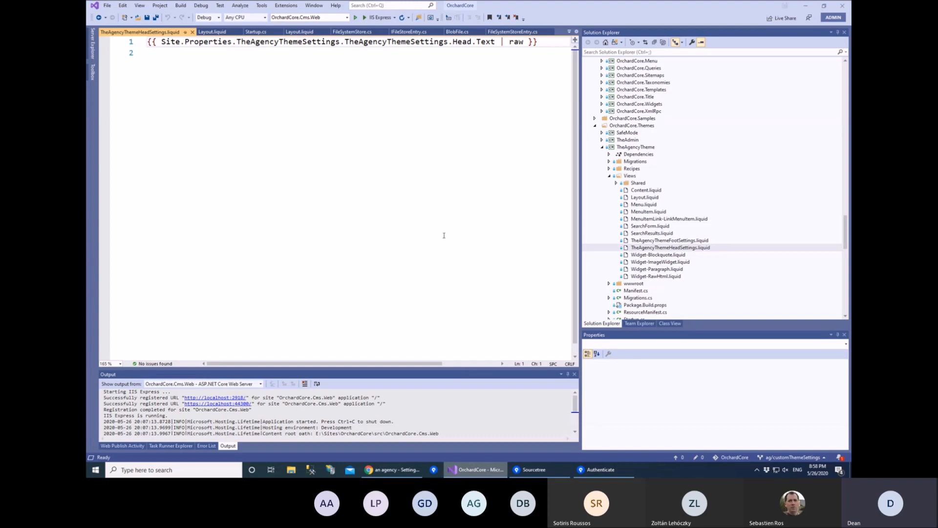
# Add blank lines below the head settings expression, then open Layout.liquid.
pyautogui.doubleClick(396, 41)
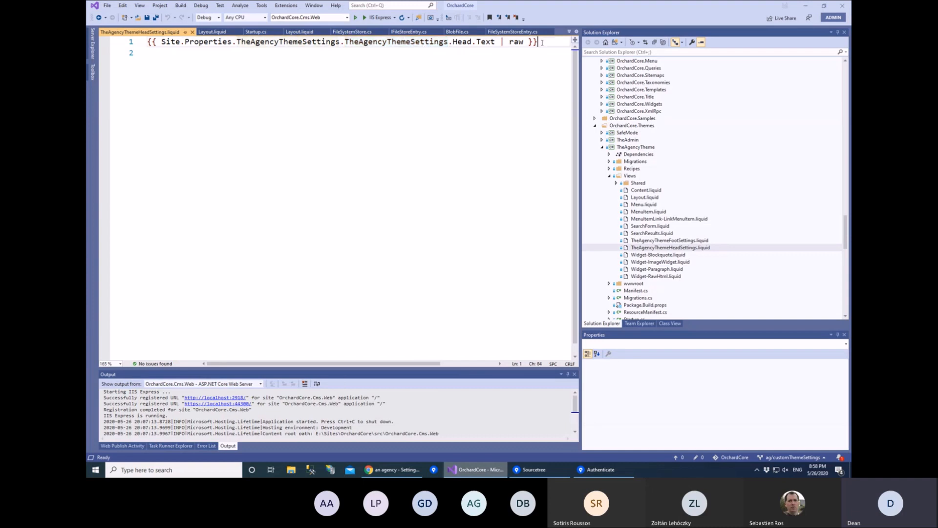
pyautogui.press('enter')
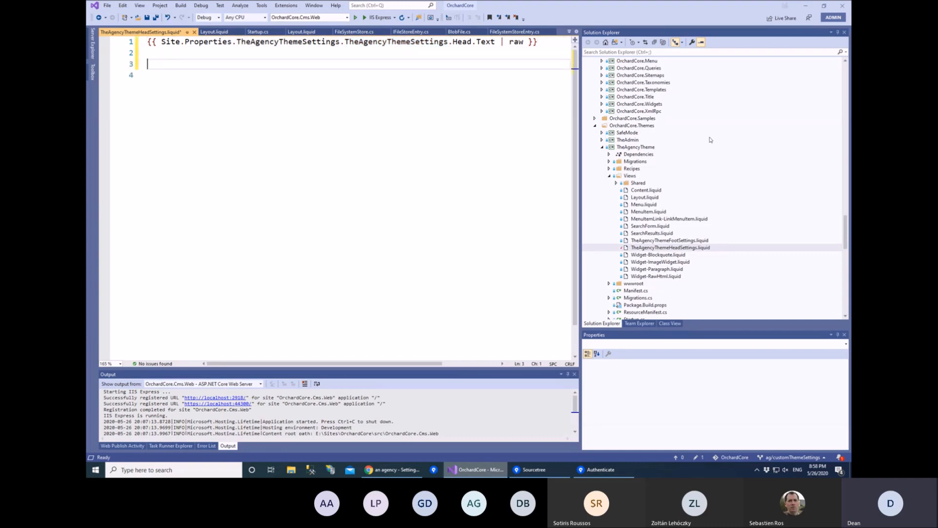
pyautogui.click(214, 32)
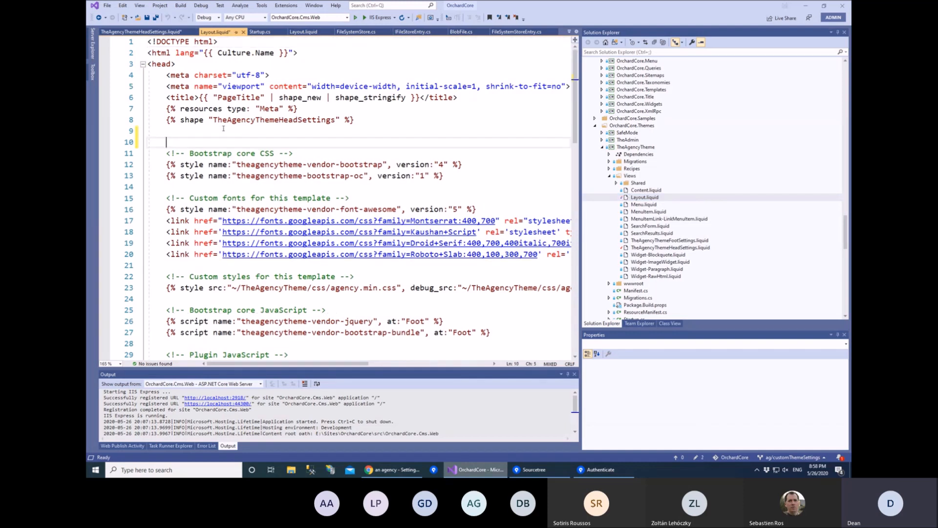
# Type {{ Site.Properties.CompanyBrand.Content.CompanyBrand.Name.Text }} into the Layout.liquid head.
pyautogui.write('{{ }}')
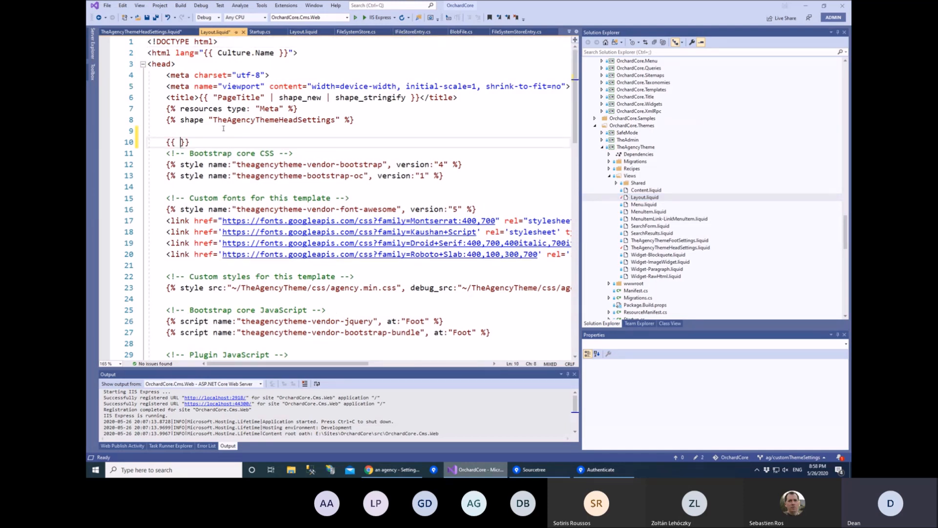
pyautogui.write('Site.Pr')
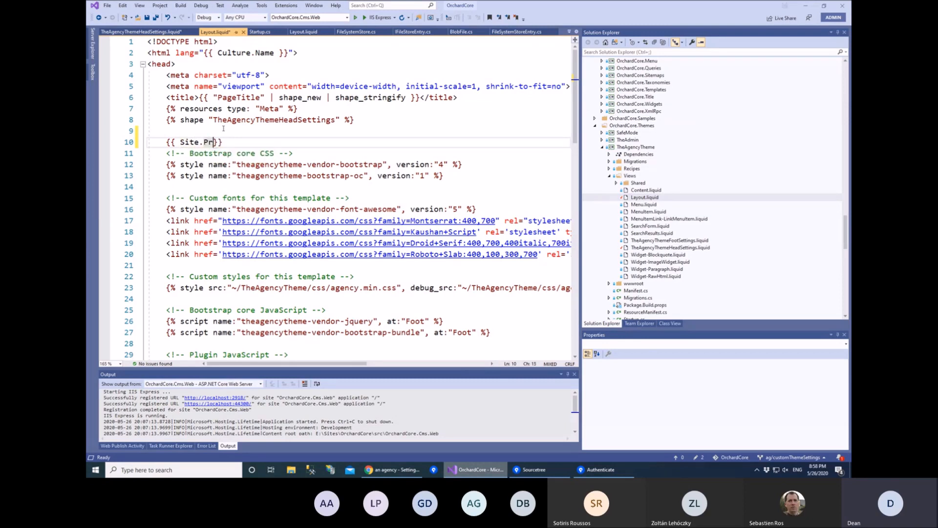
pyautogui.write('operties')
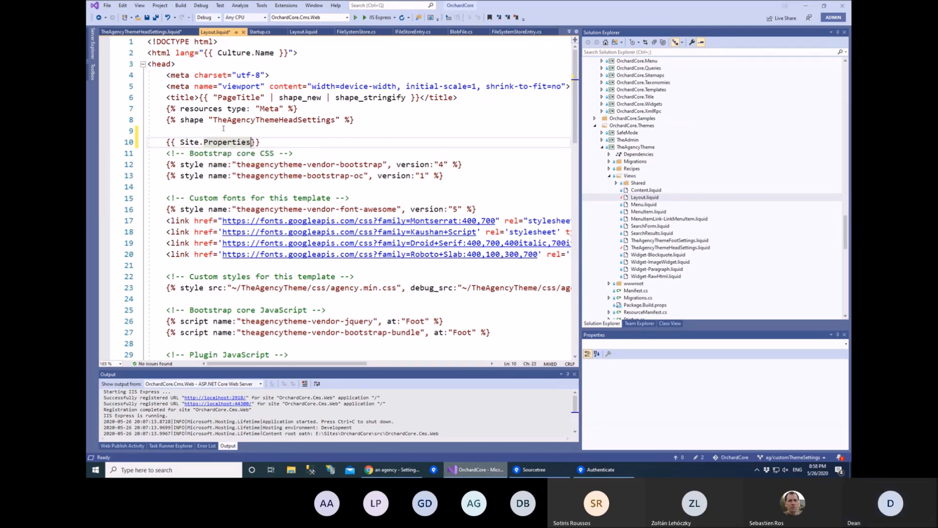
pyautogui.write('.CompanyBranc')
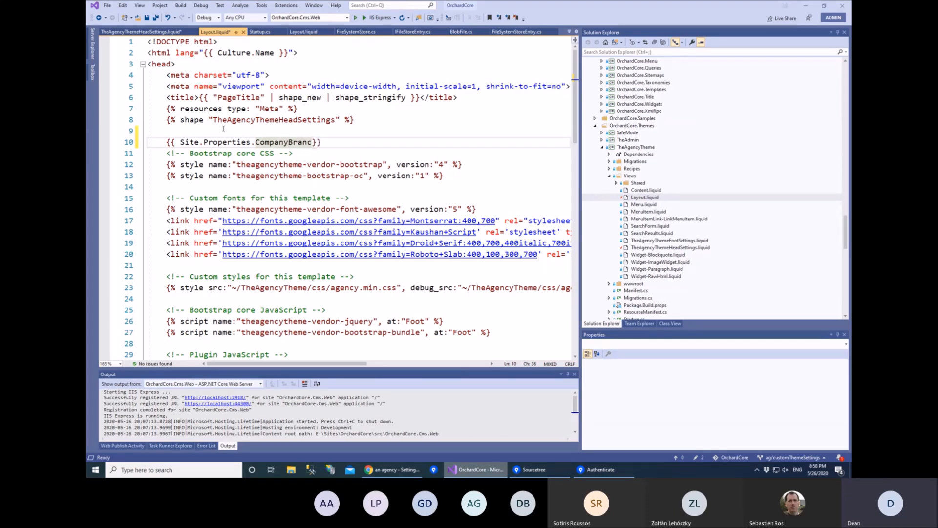
pyautogui.write('d.Content.')
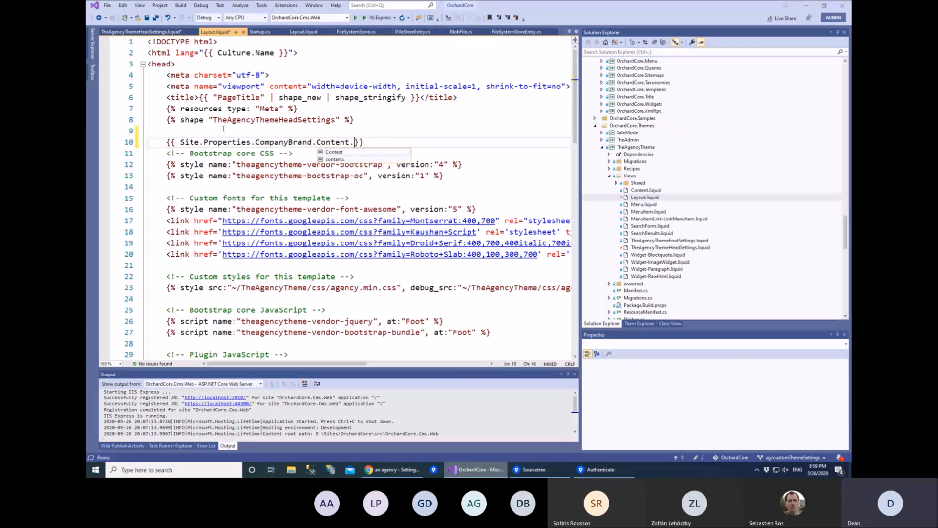
pyautogui.write('Cop')
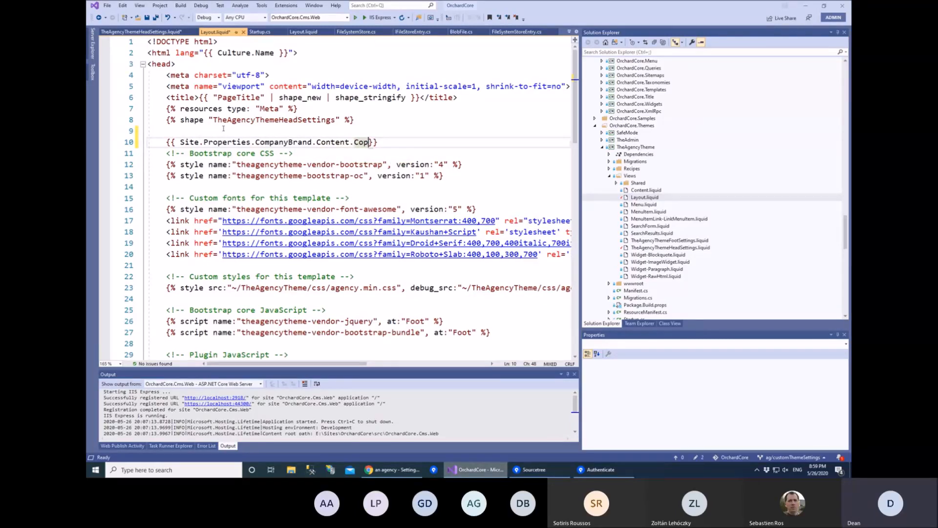
pyautogui.write('CompanyBran')
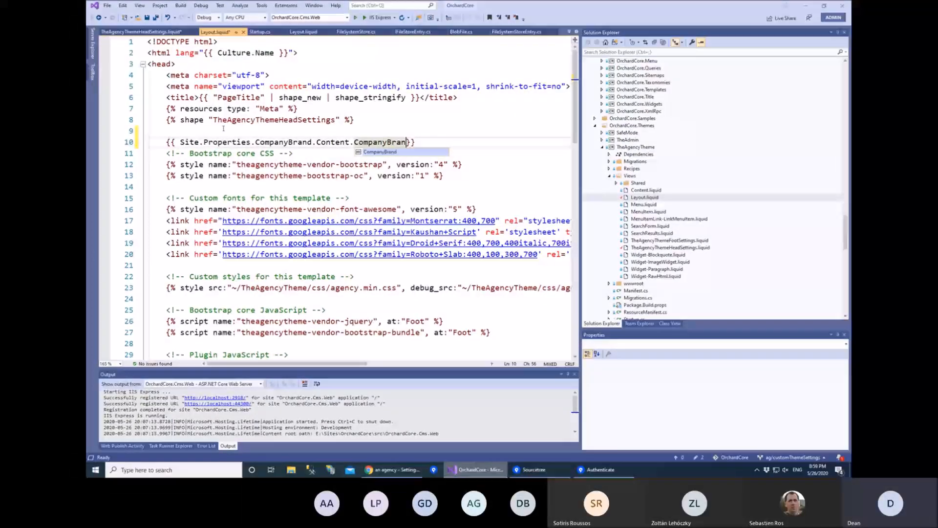
pyautogui.write('.')
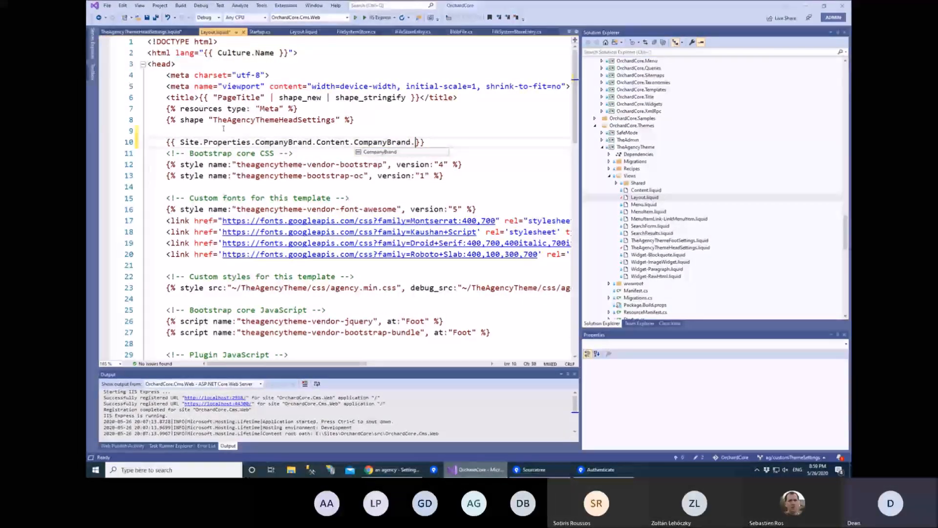
pyautogui.write('Name.Text')
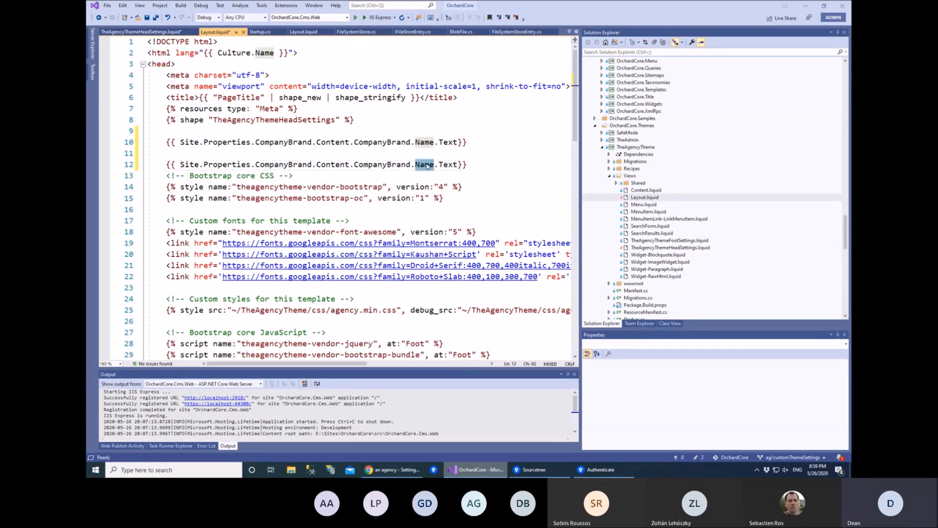
# Add a Logo.Paths[0] expression line for the first logo path.
pyautogui.write('Logo')
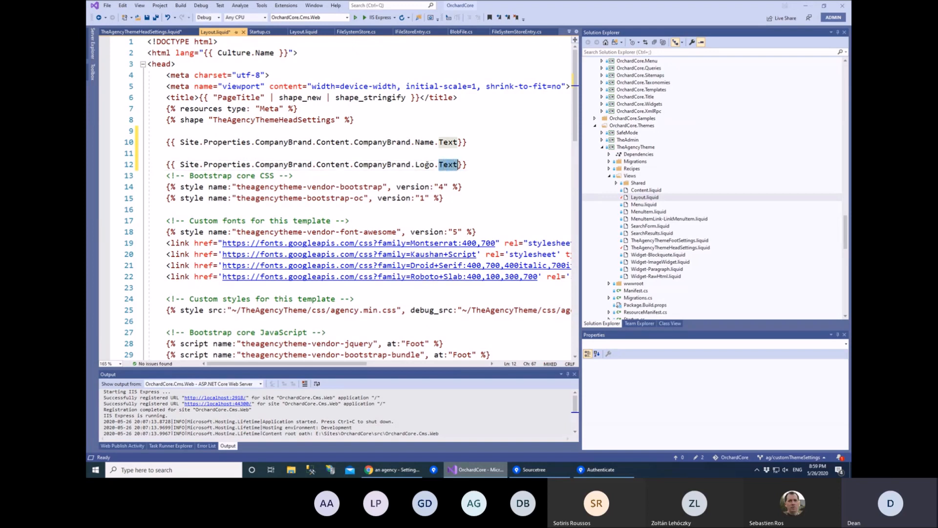
pyautogui.write('Paths[0]')
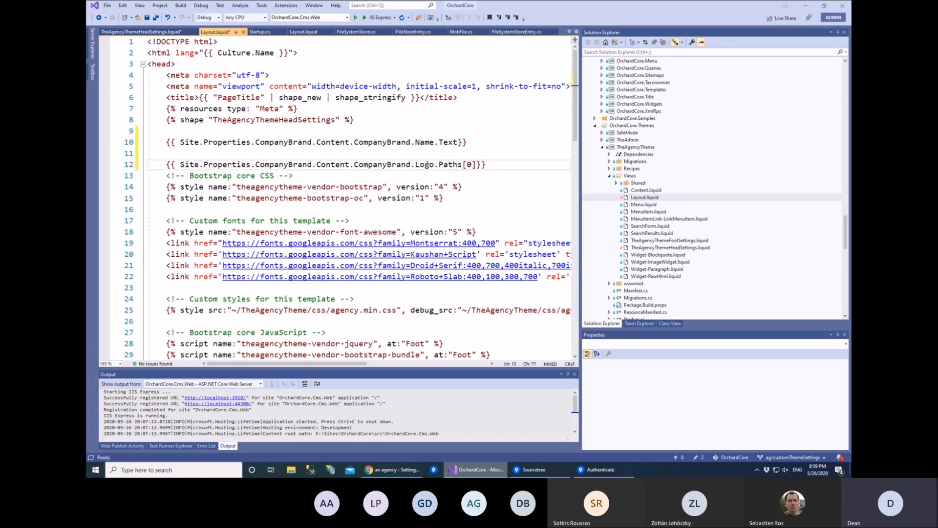
pyautogui.click(394, 152)
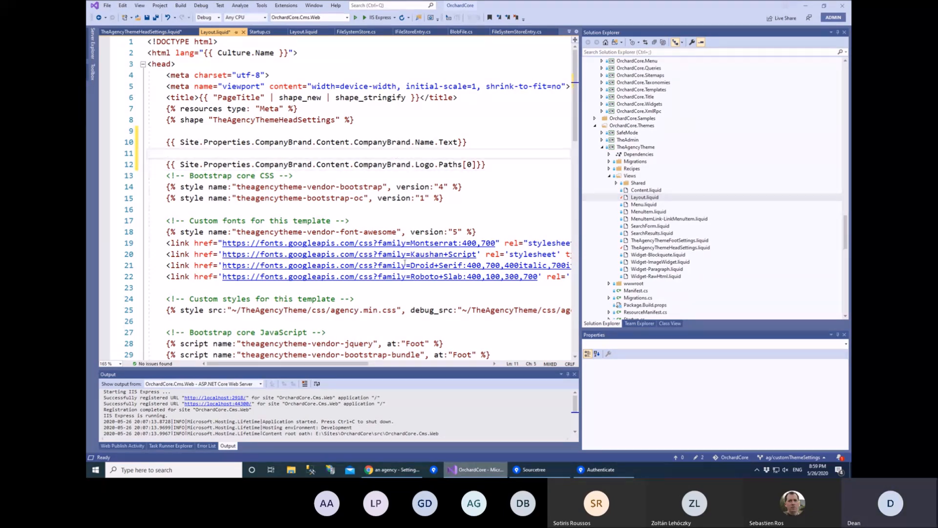
pyautogui.moveTo(392, 469)
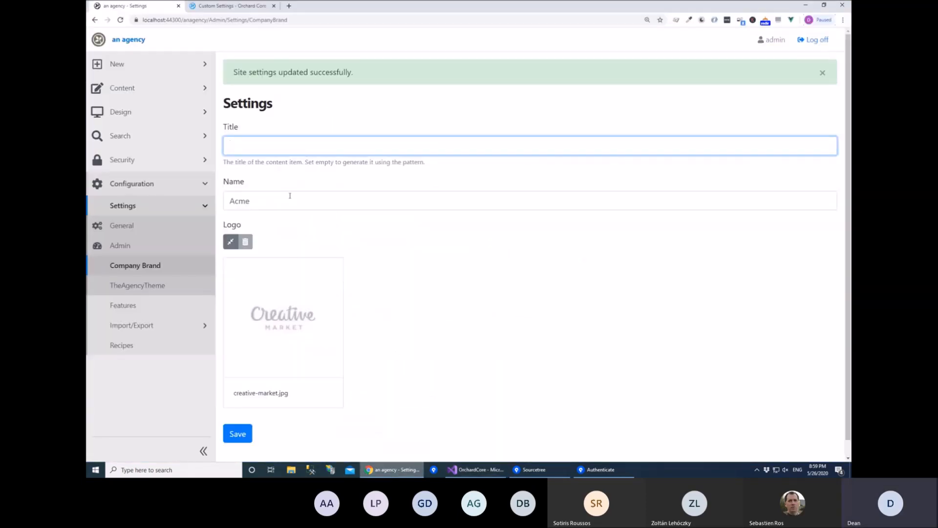
pyautogui.moveTo(137, 285)
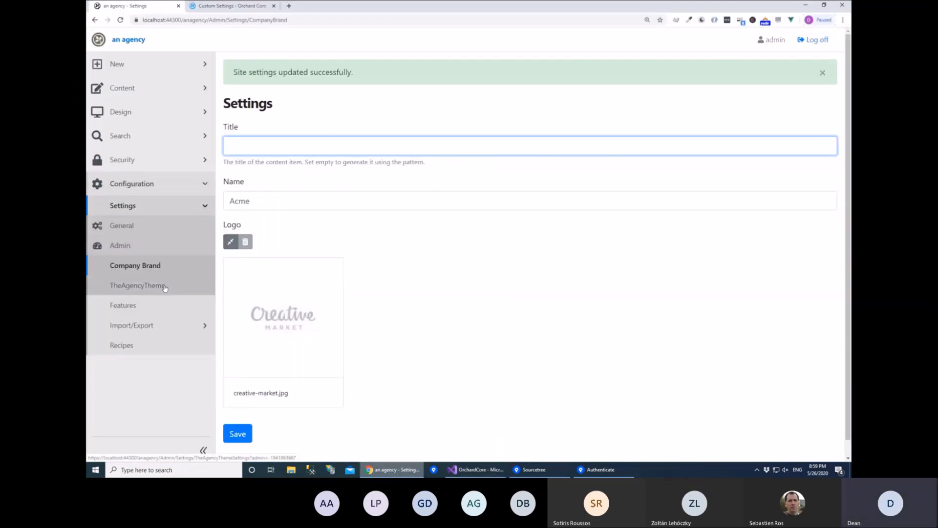
# Inspect TheAgencyTheme's favicon link in Head and empty Foot, then expand Security.
pyautogui.click(138, 286)
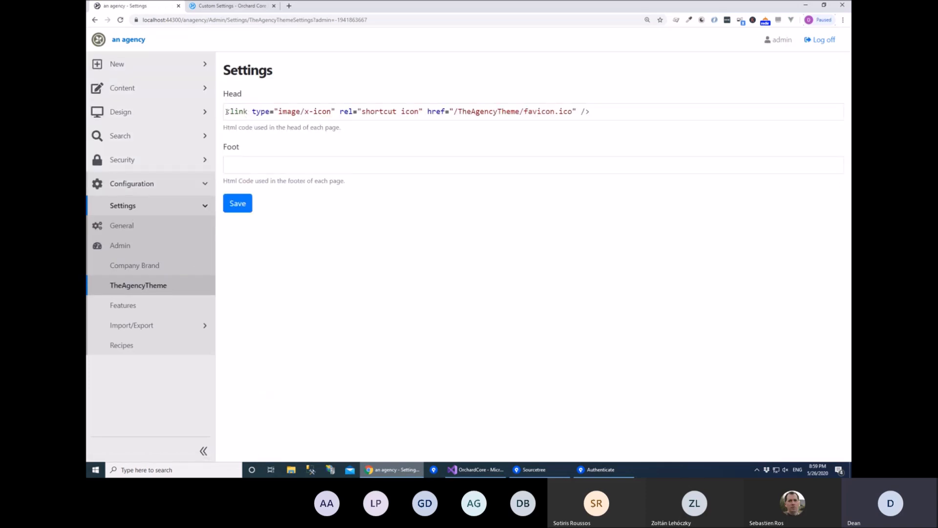
pyautogui.tripleClick(407, 111)
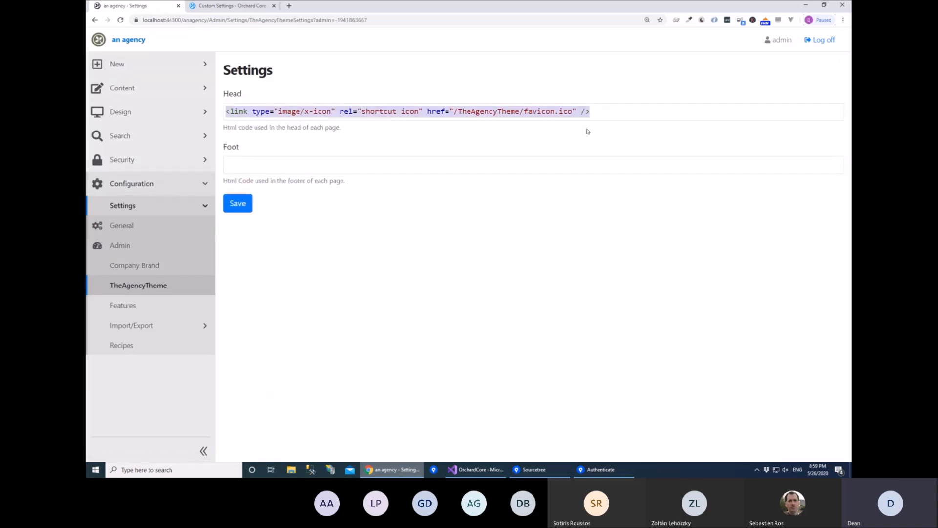
pyautogui.click(389, 164)
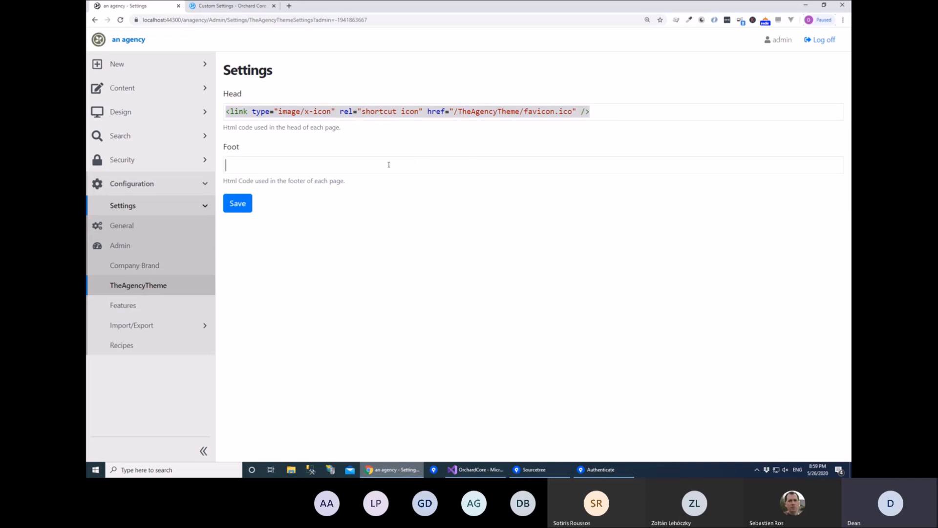
pyautogui.moveTo(394, 157)
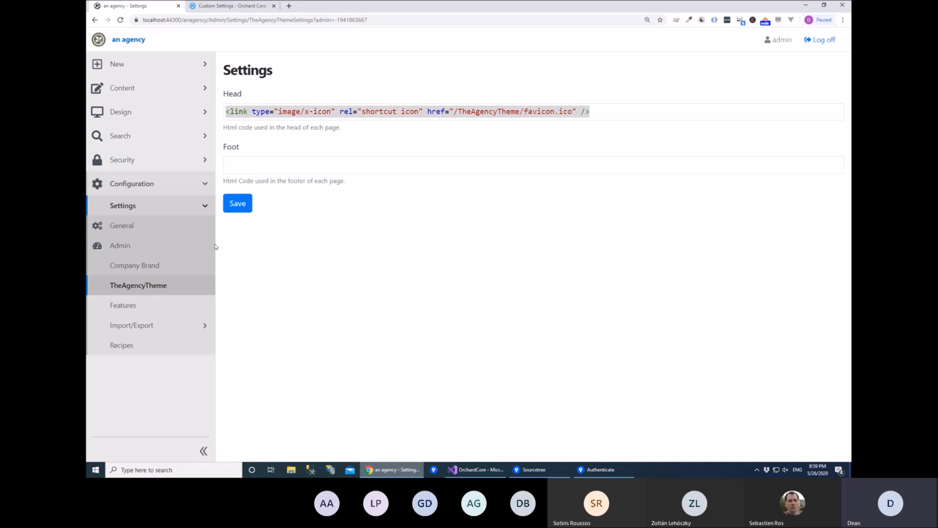
pyautogui.moveTo(137, 285)
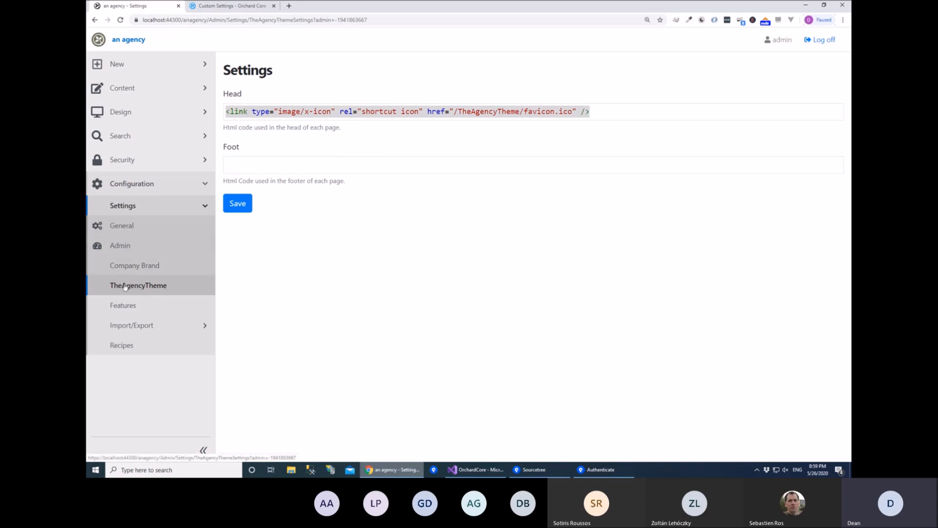
pyautogui.moveTo(187, 282)
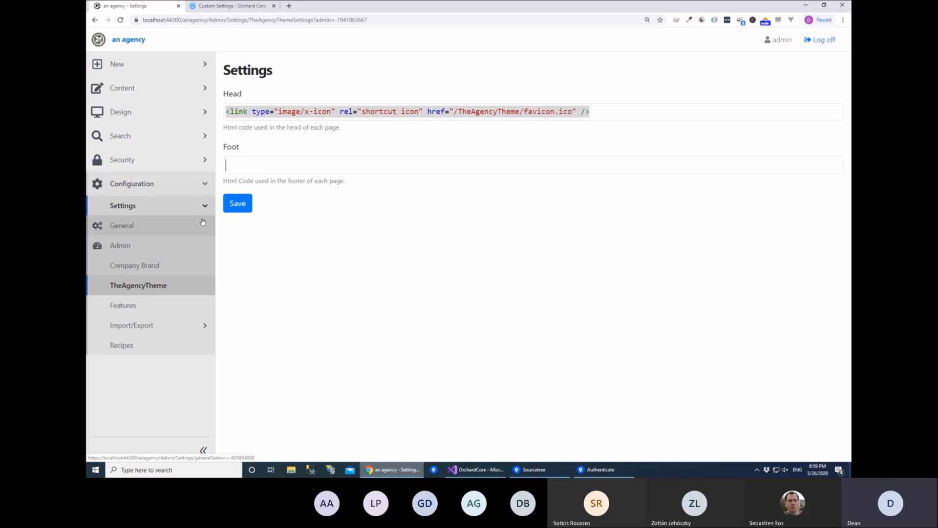
pyautogui.moveTo(208, 112)
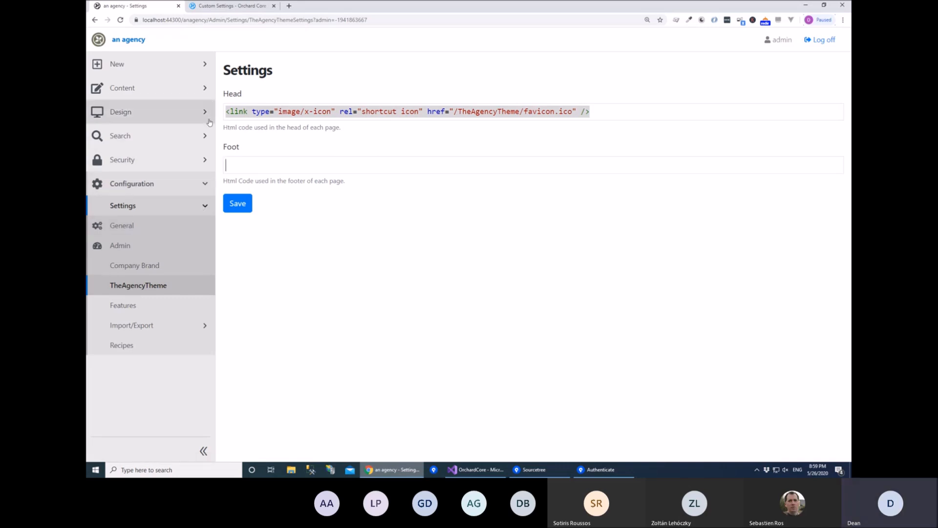
pyautogui.moveTo(204, 97)
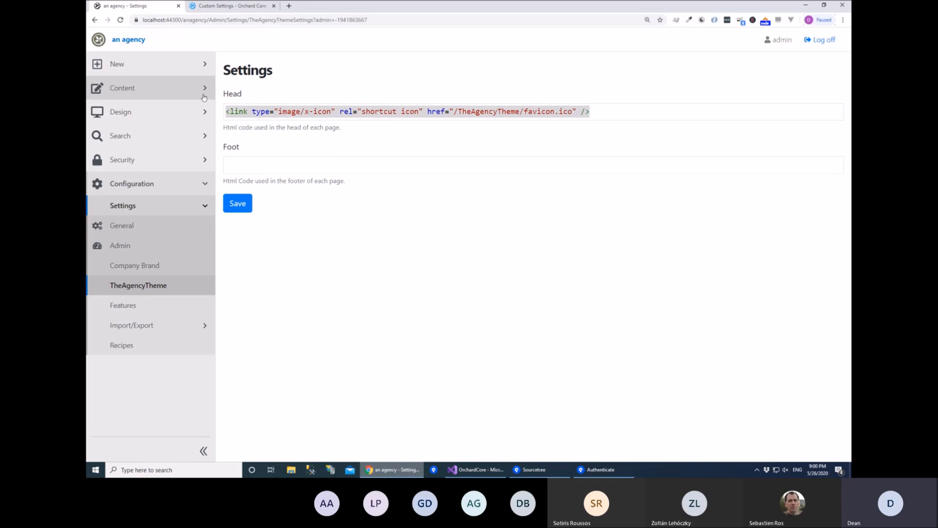
pyautogui.doubleClick(489, 111)
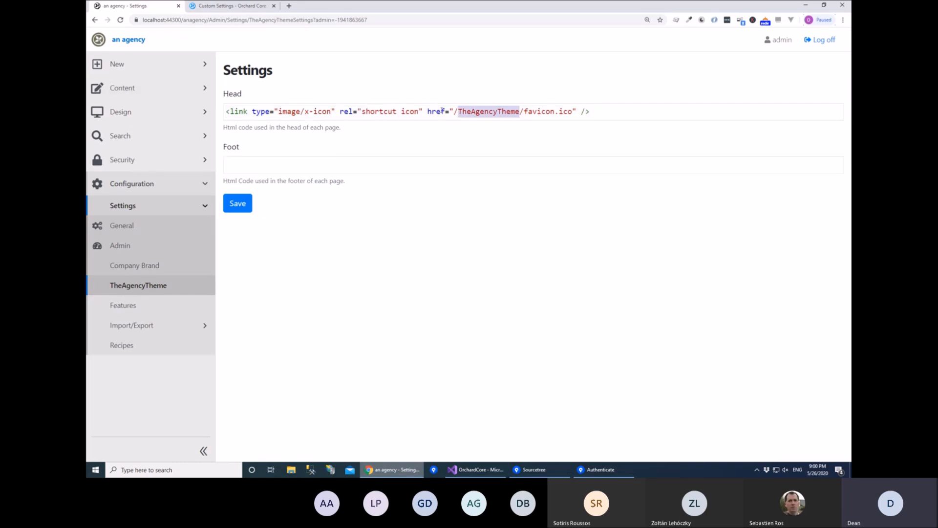
pyautogui.moveTo(421, 142)
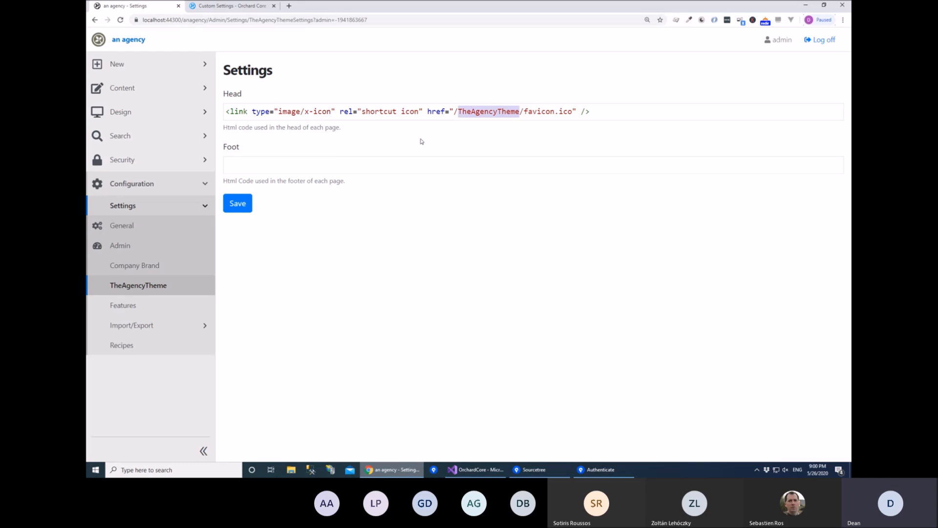
pyautogui.moveTo(317, 214)
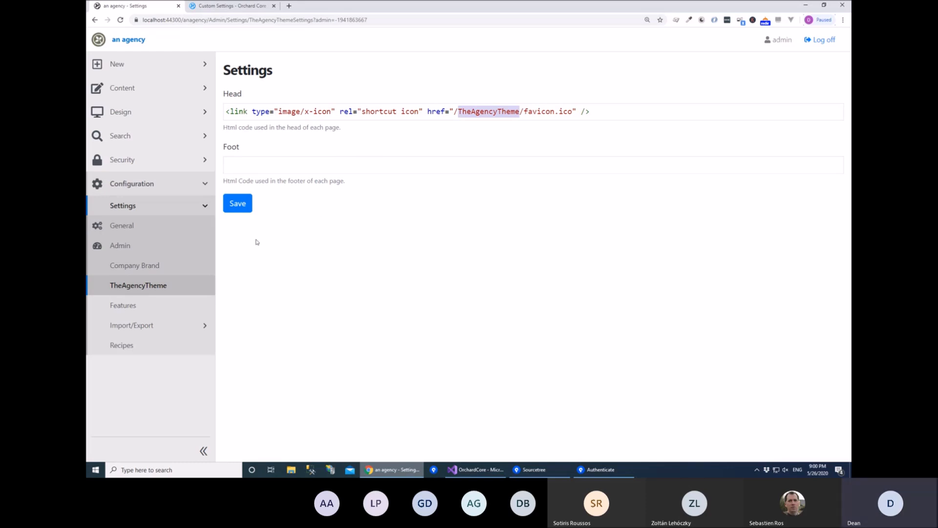
pyautogui.moveTo(169, 269)
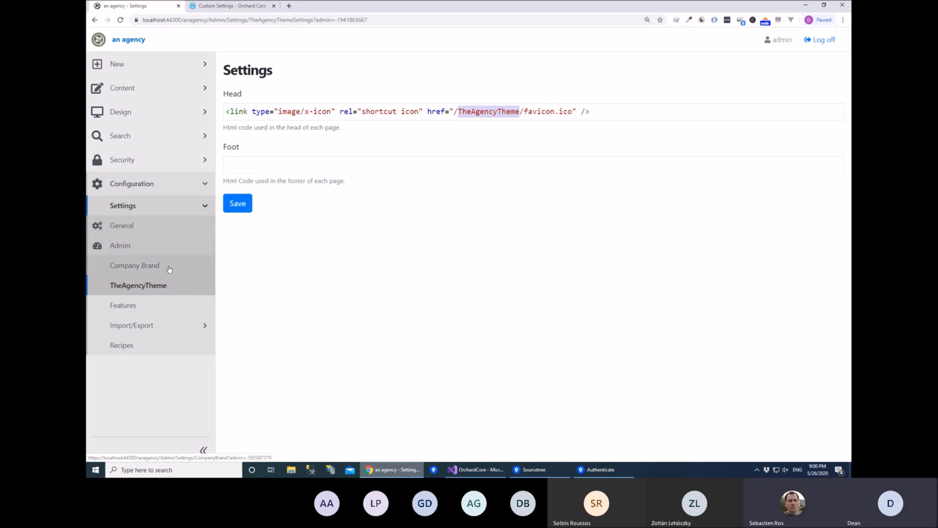
pyautogui.moveTo(208, 191)
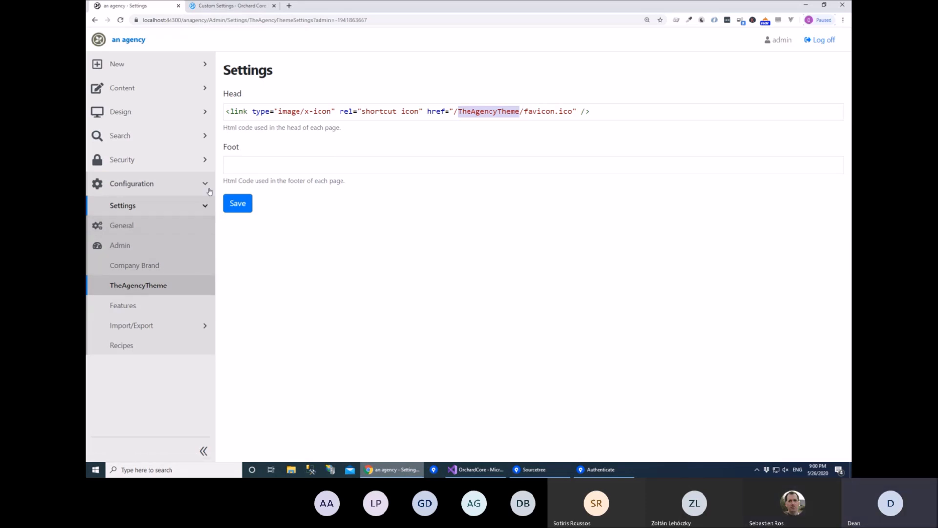
pyautogui.moveTo(199, 201)
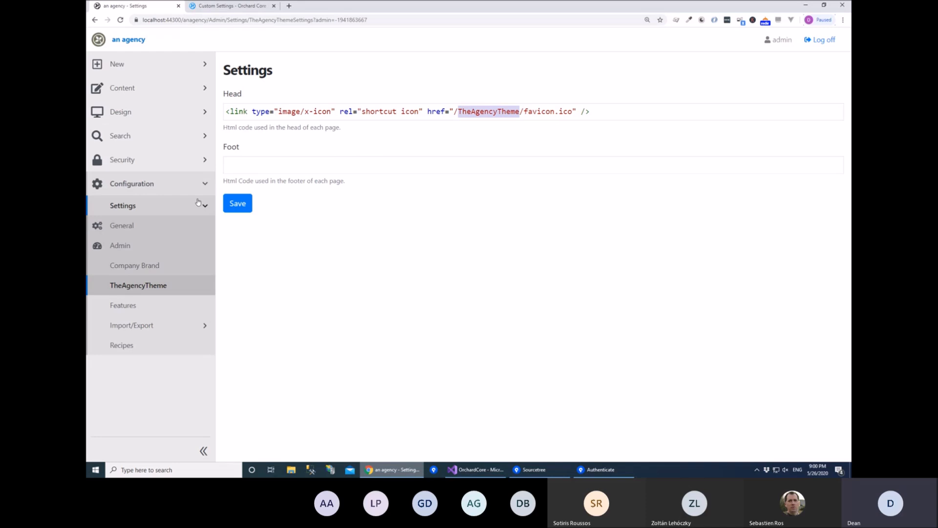
pyautogui.moveTo(181, 318)
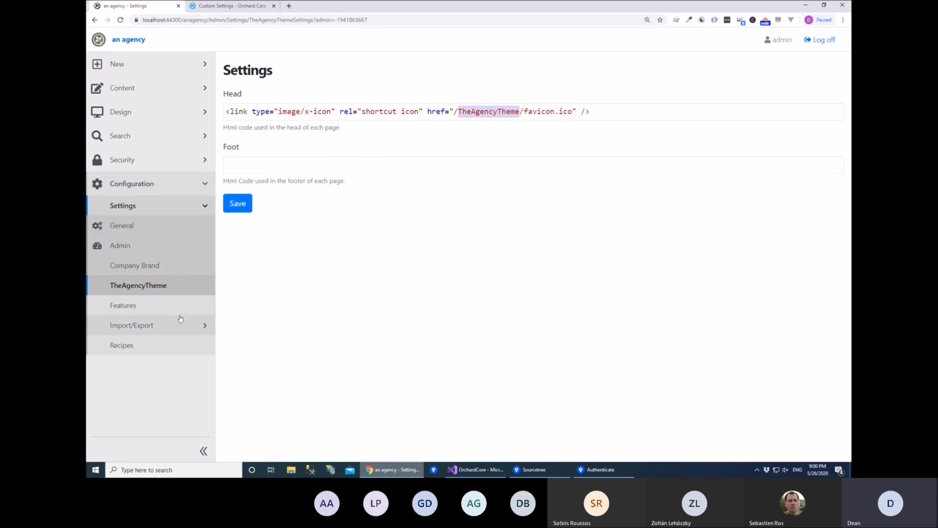
pyautogui.click(122, 160)
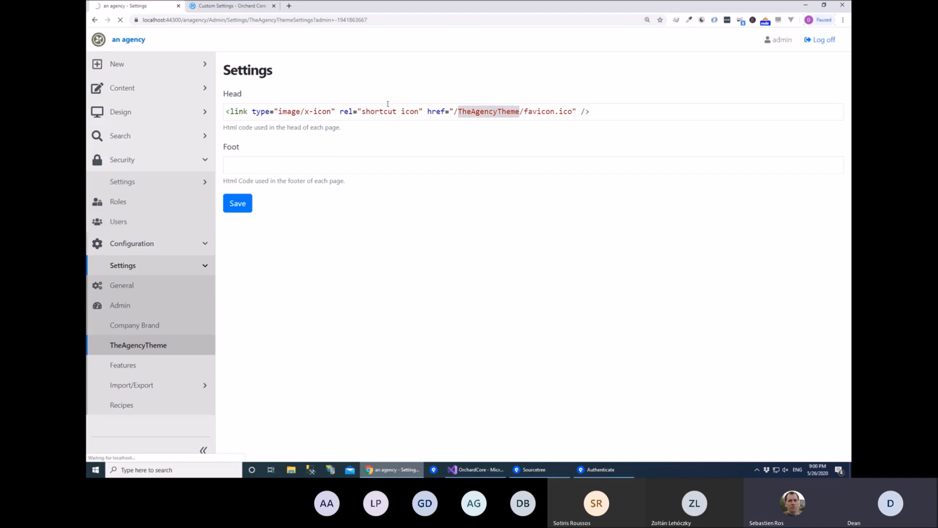
# Open Security > Users, listing the single admin account.
pyautogui.click(118, 221)
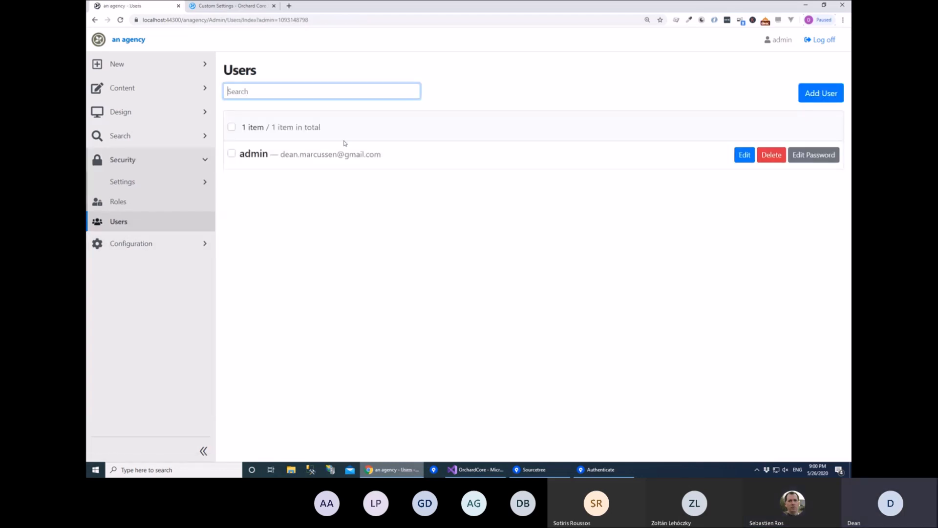
pyautogui.moveTo(744, 154)
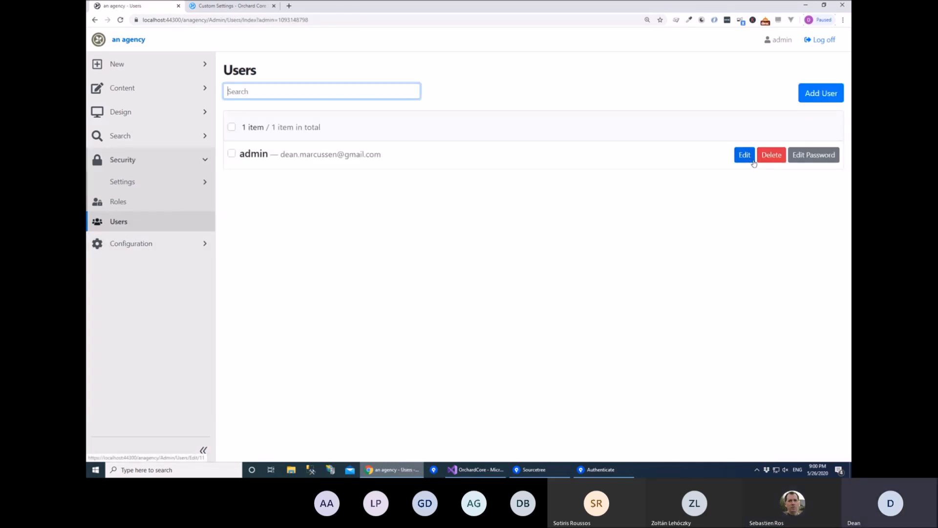
pyautogui.moveTo(749, 170)
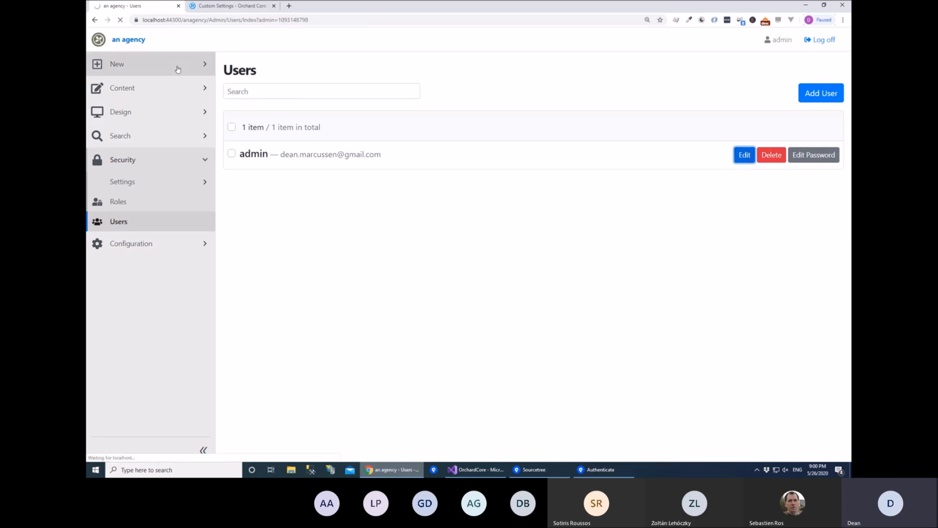
pyautogui.click(322, 91)
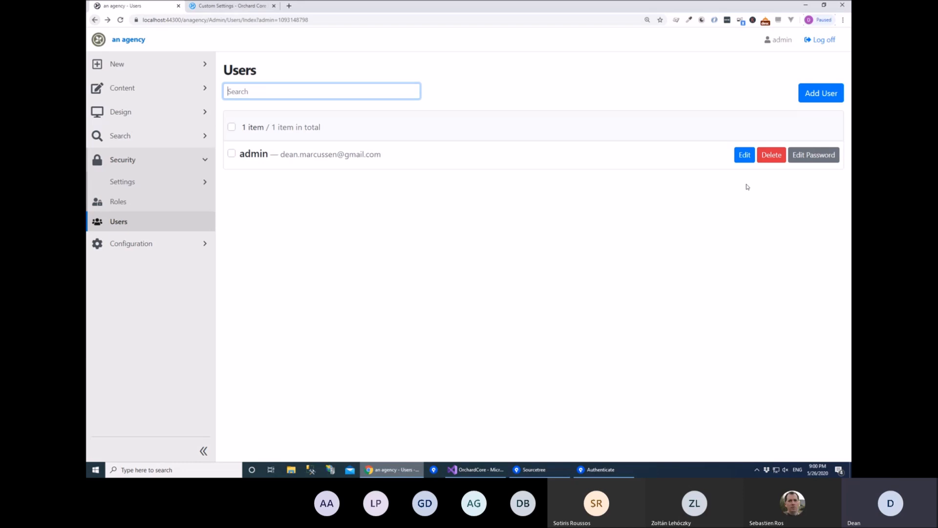
pyautogui.moveTo(716, 184)
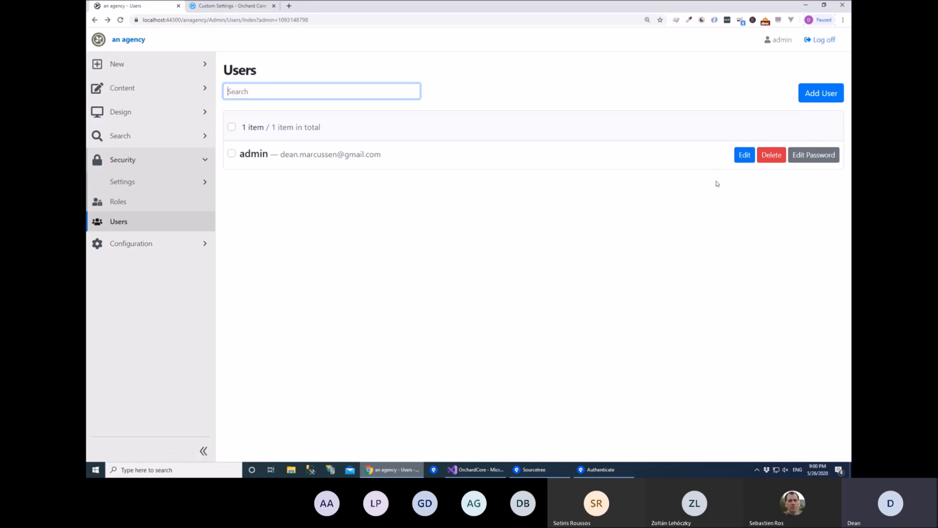
pyautogui.moveTo(698, 176)
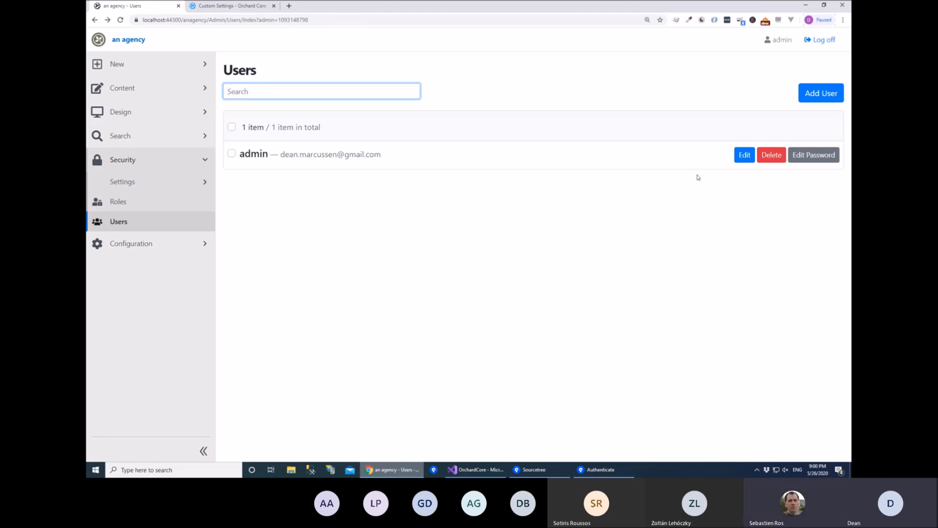
pyautogui.moveTo(744, 154)
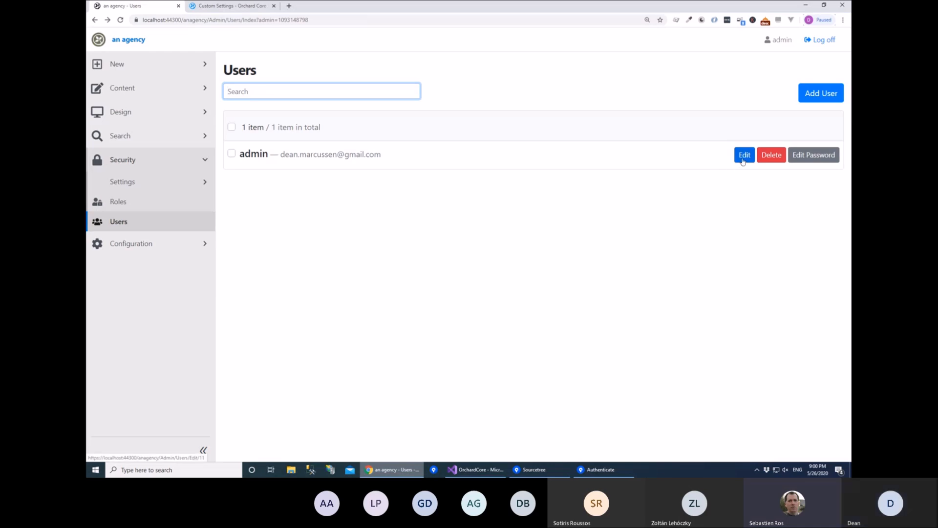
# Review the admin user's edit form showing Administrator role and enabled account, then return without saving.
pyautogui.click(744, 154)
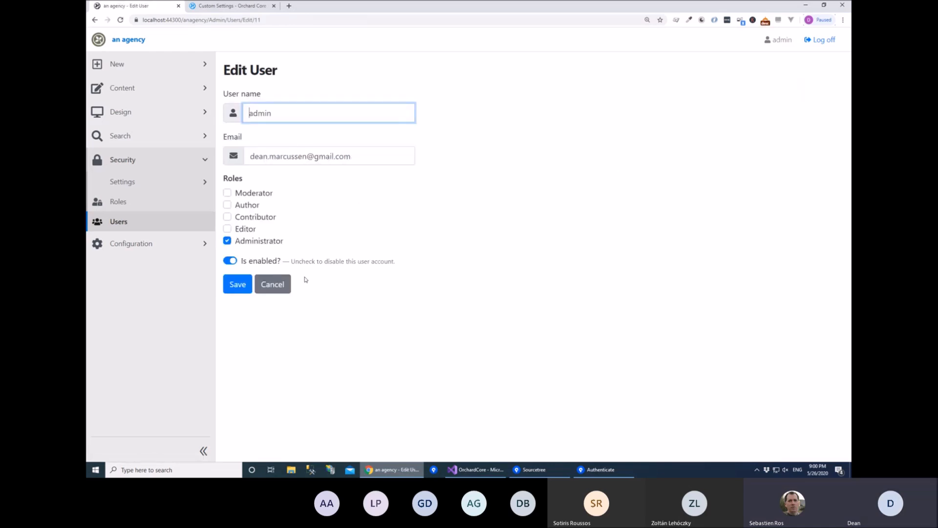
pyautogui.moveTo(457, 288)
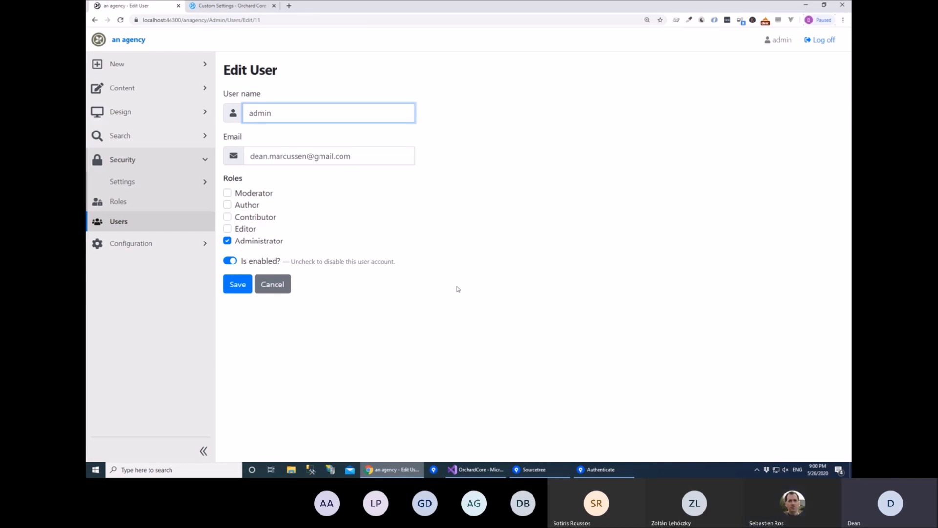
pyautogui.moveTo(728, 275)
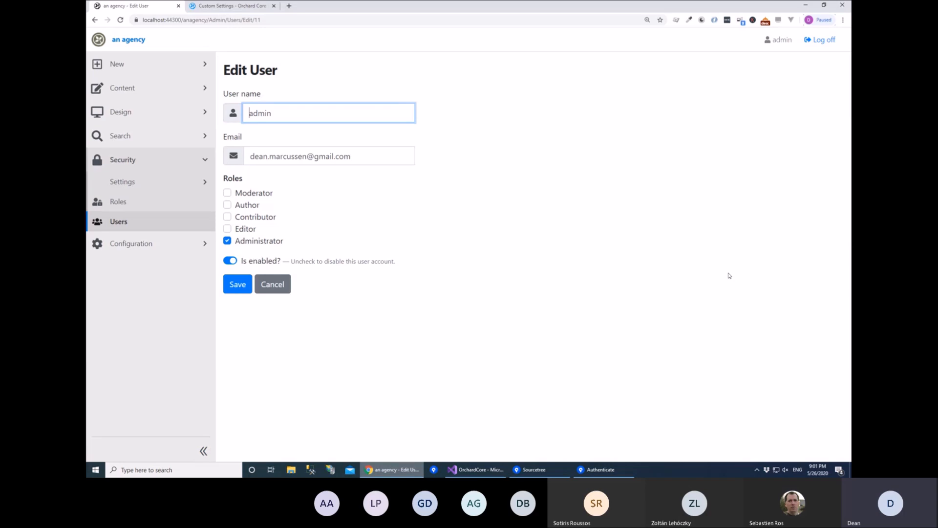
pyautogui.moveTo(605, 184)
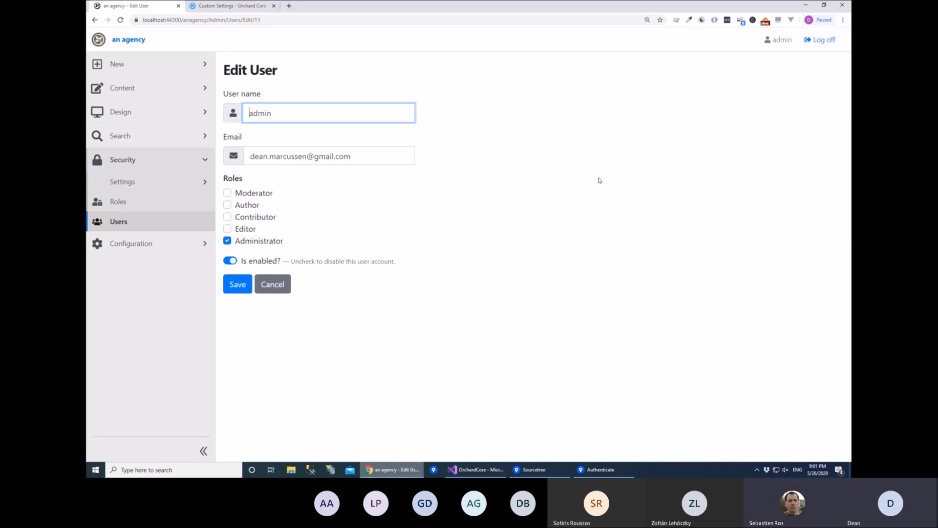
pyautogui.moveTo(450, 200)
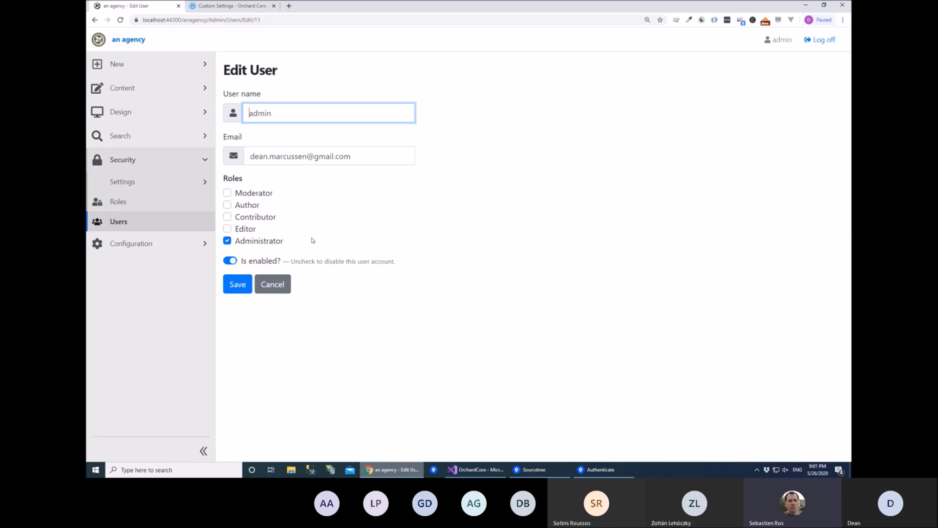
pyautogui.click(272, 284)
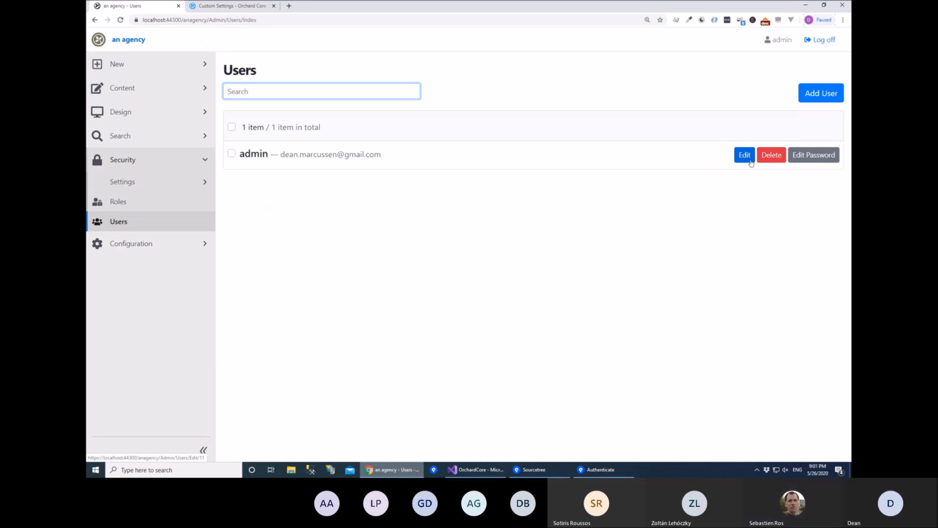
pyautogui.moveTo(538, 176)
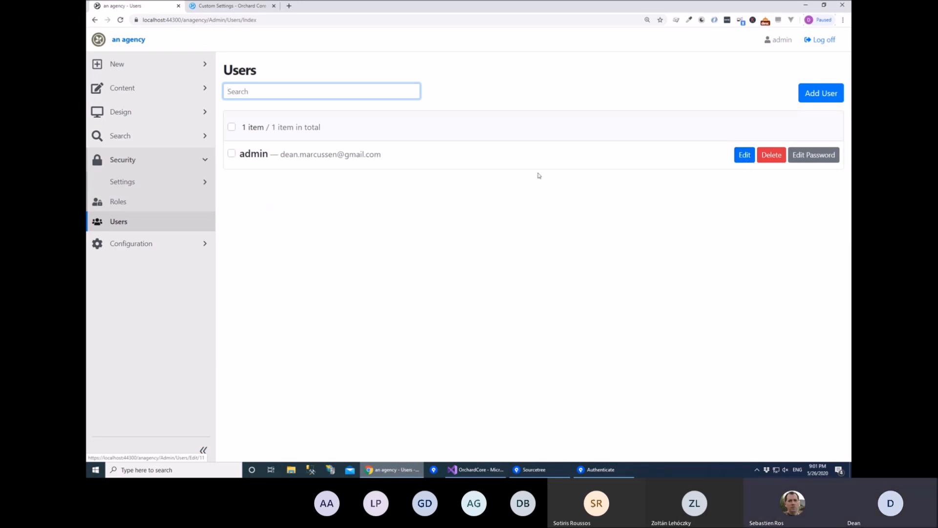